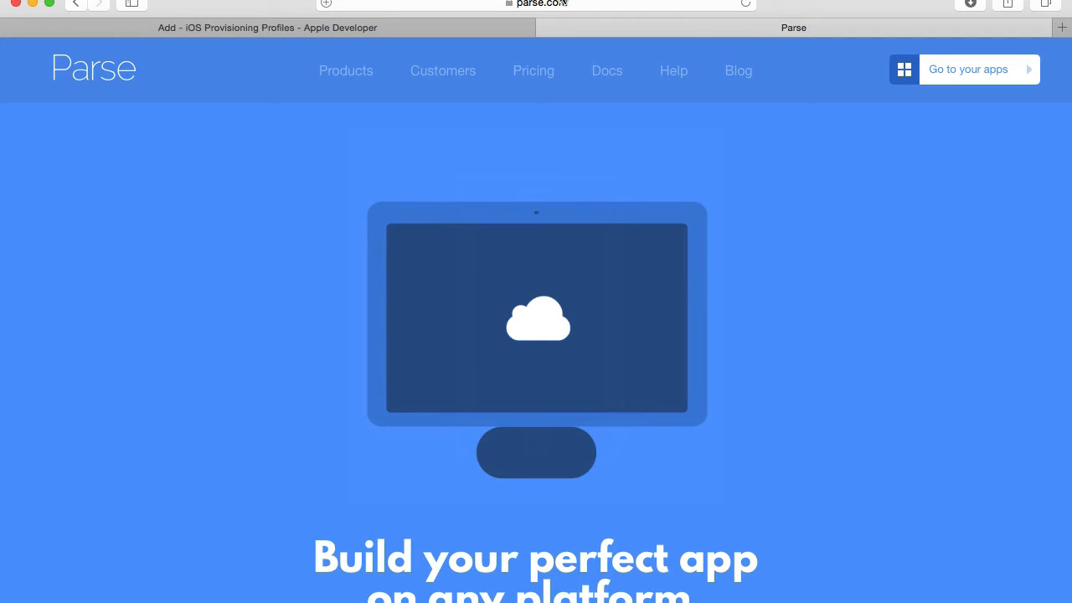
From the apps dashboard, reach My App's general settings via its gear menu
{"action": "left_click", "coordinate": [536, 3]}
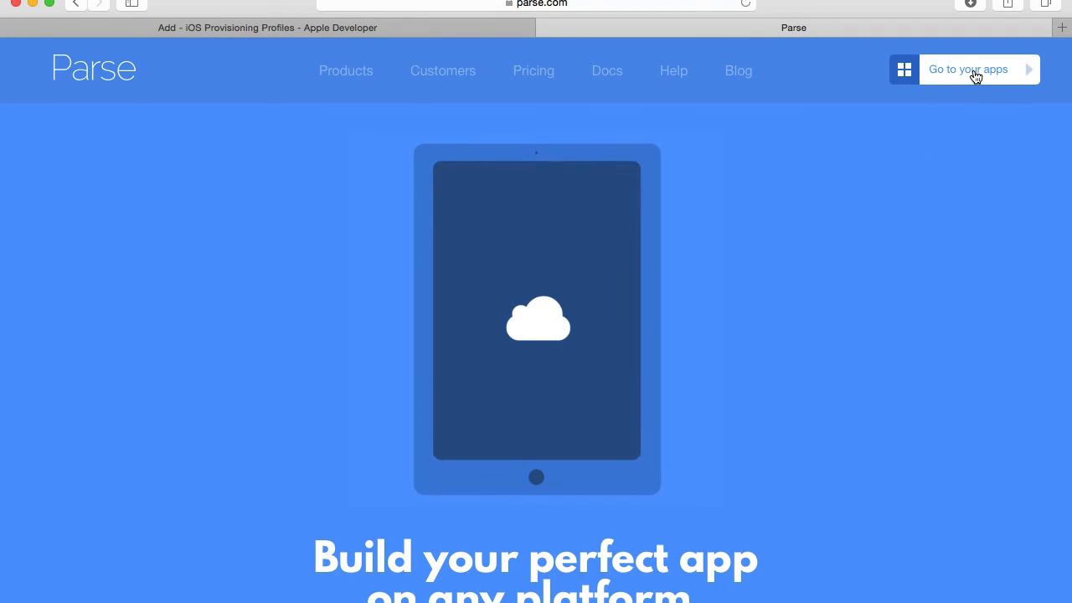
{"action": "mouse_move", "coordinate": [986, 78]}
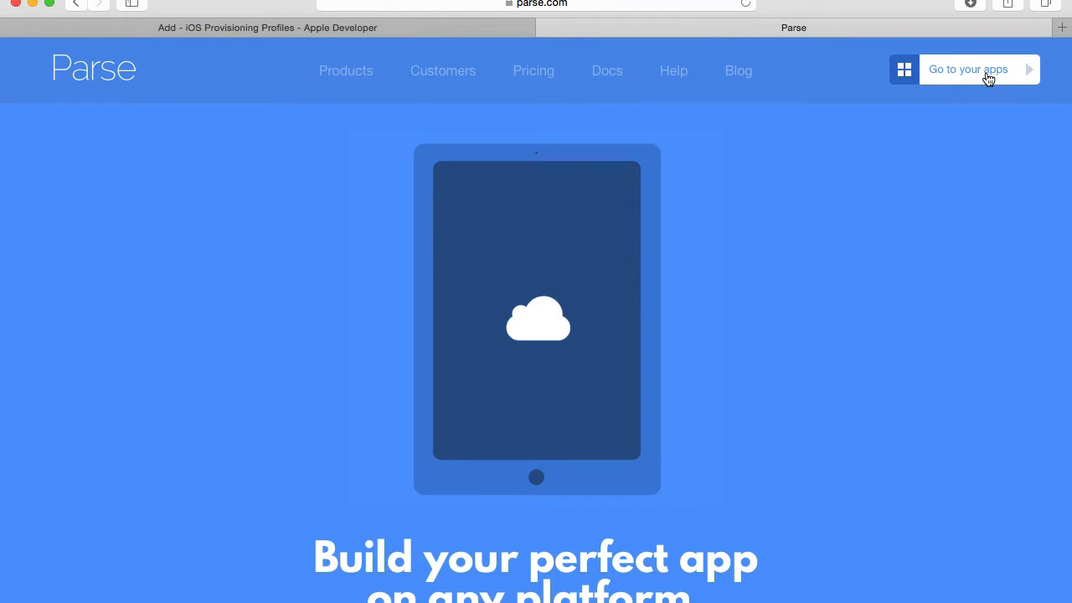
{"action": "left_click", "coordinate": [968, 69]}
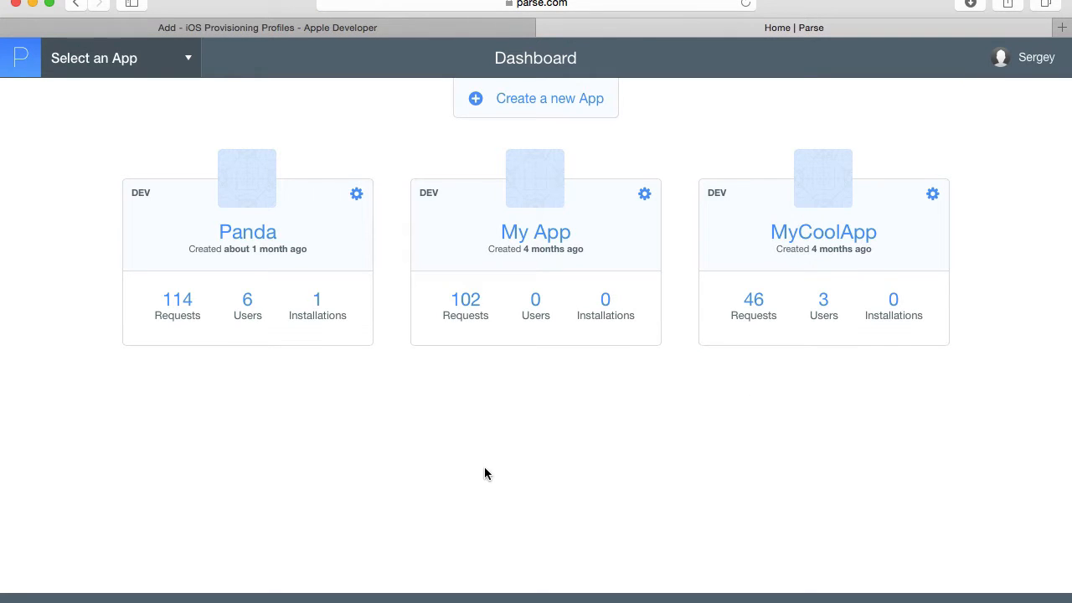
{"action": "mouse_move", "coordinate": [645, 407]}
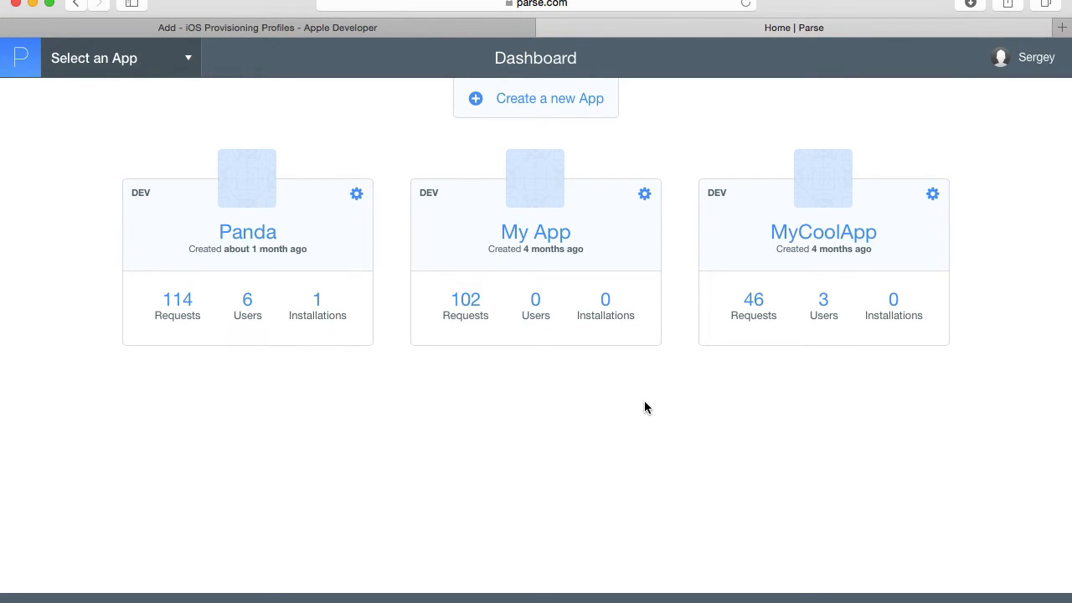
{"action": "mouse_move", "coordinate": [422, 380]}
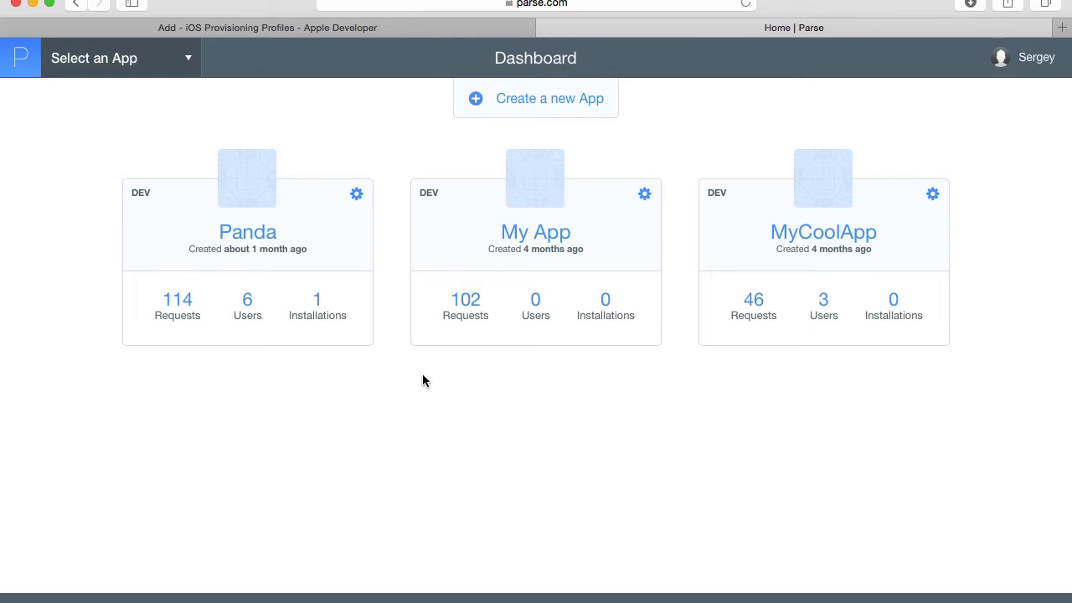
{"action": "mouse_move", "coordinate": [389, 382]}
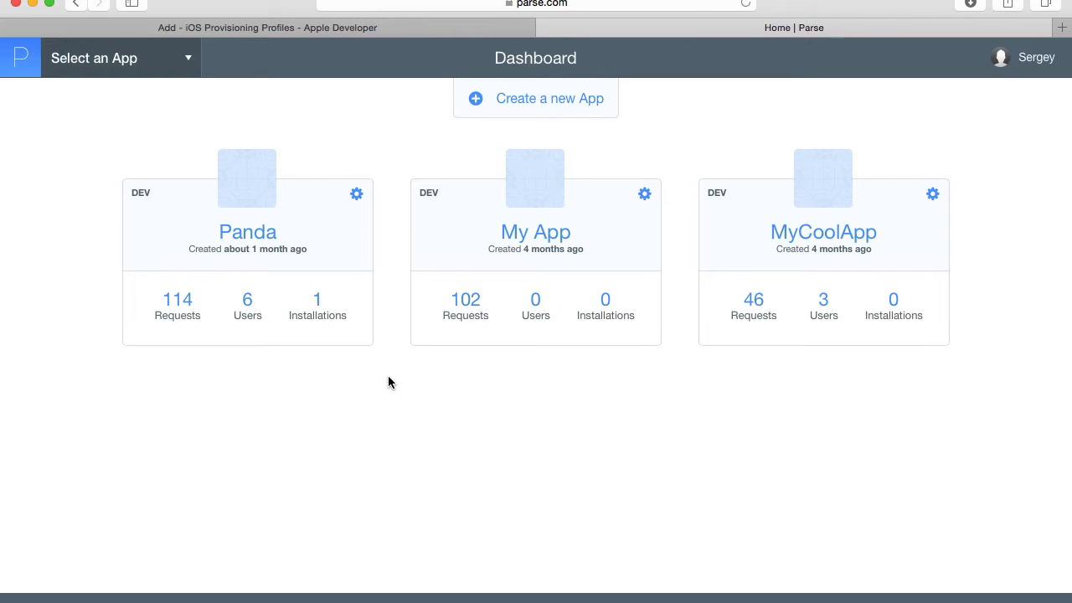
{"action": "left_click", "coordinate": [643, 195]}
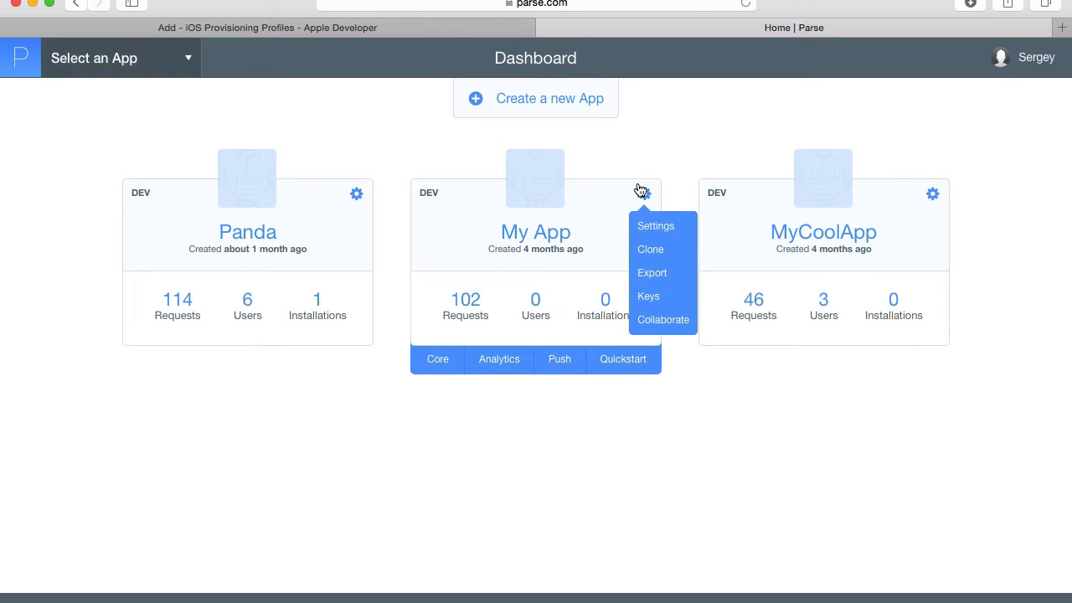
{"action": "mouse_move", "coordinate": [644, 224]}
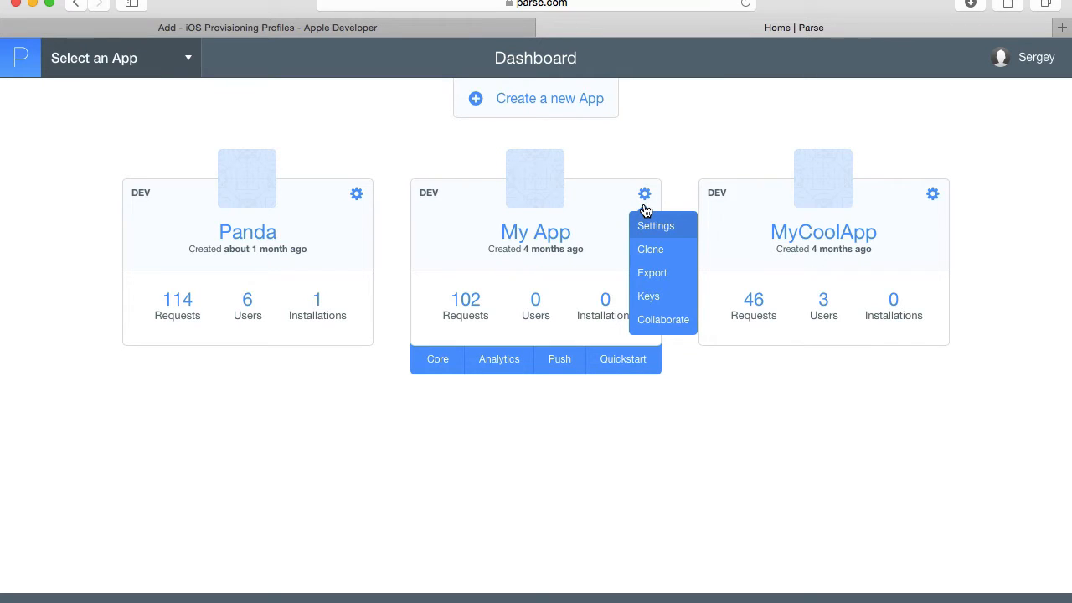
{"action": "mouse_move", "coordinate": [650, 226]}
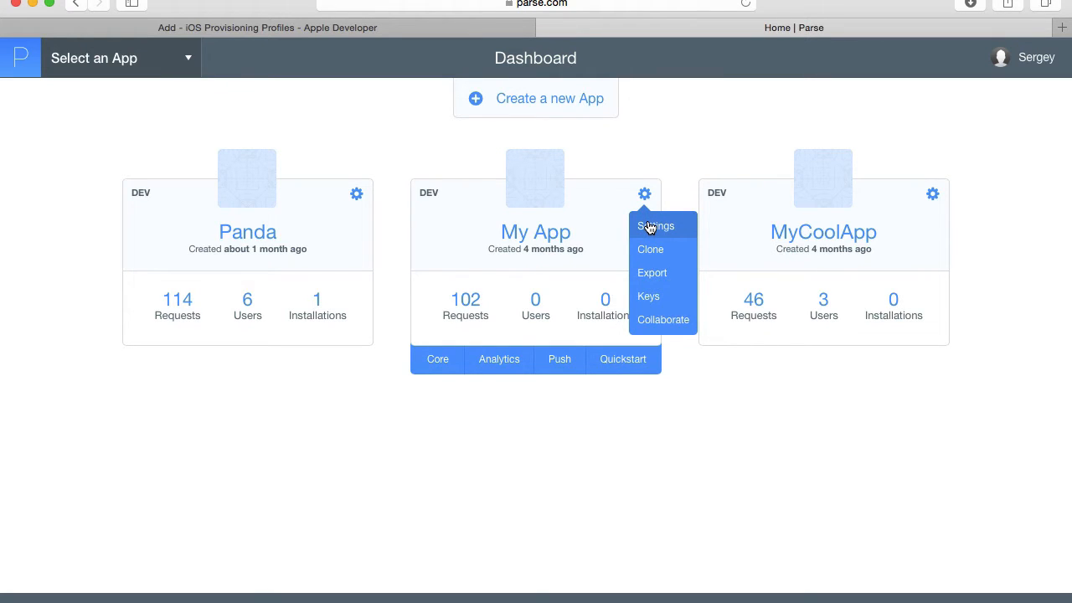
{"action": "left_click", "coordinate": [655, 225]}
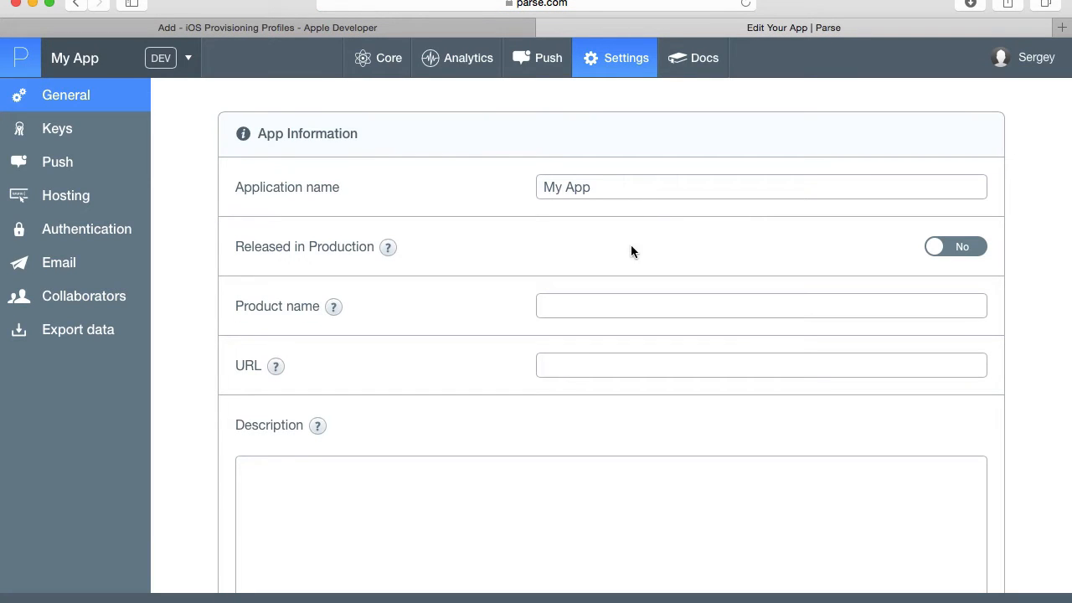
{"action": "mouse_move", "coordinate": [57, 161]}
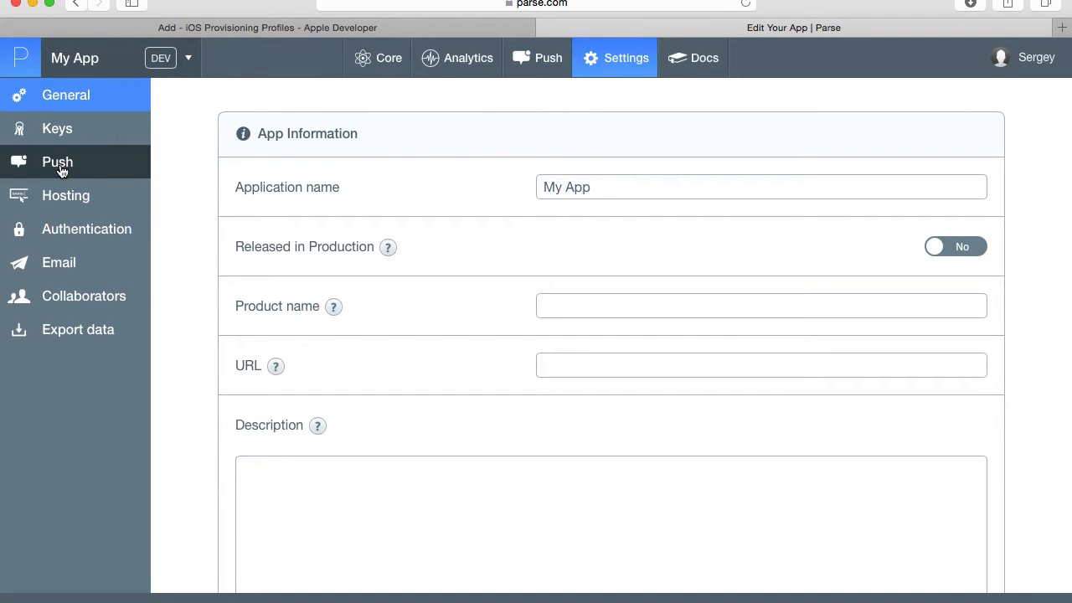
Show My App's Push settings section with the Apple certificate upload area
{"action": "left_click", "coordinate": [57, 160]}
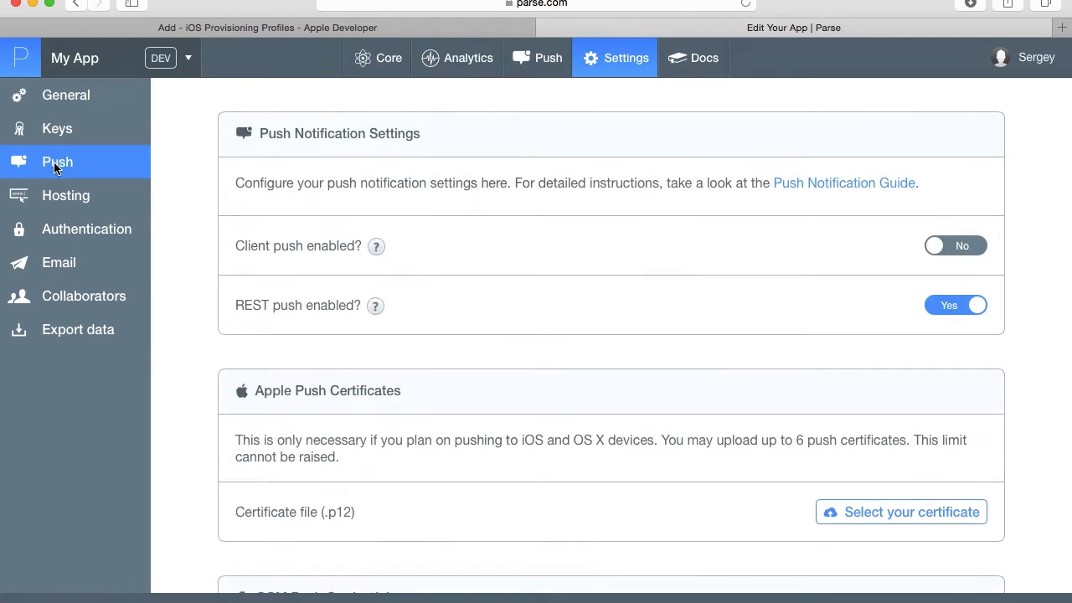
{"action": "mouse_move", "coordinate": [616, 178]}
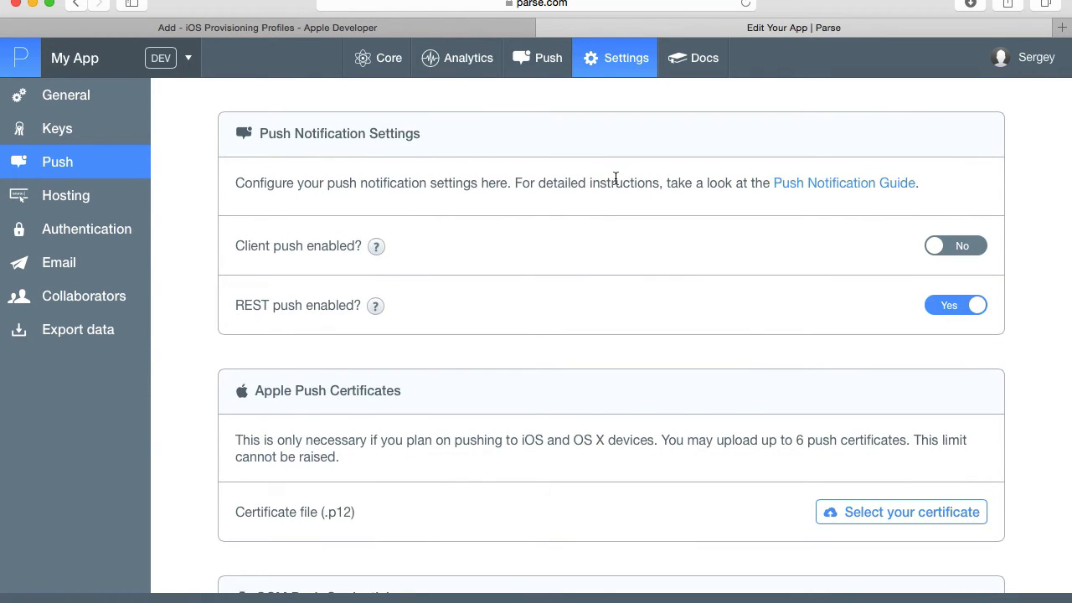
{"action": "mouse_move", "coordinate": [496, 164]}
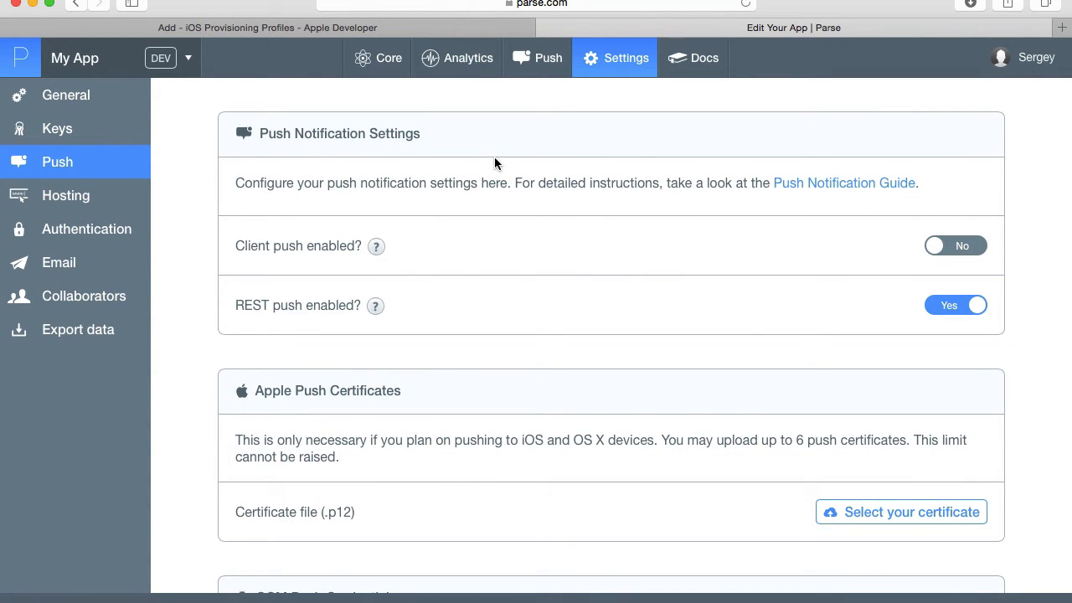
{"action": "mouse_move", "coordinate": [934, 244]}
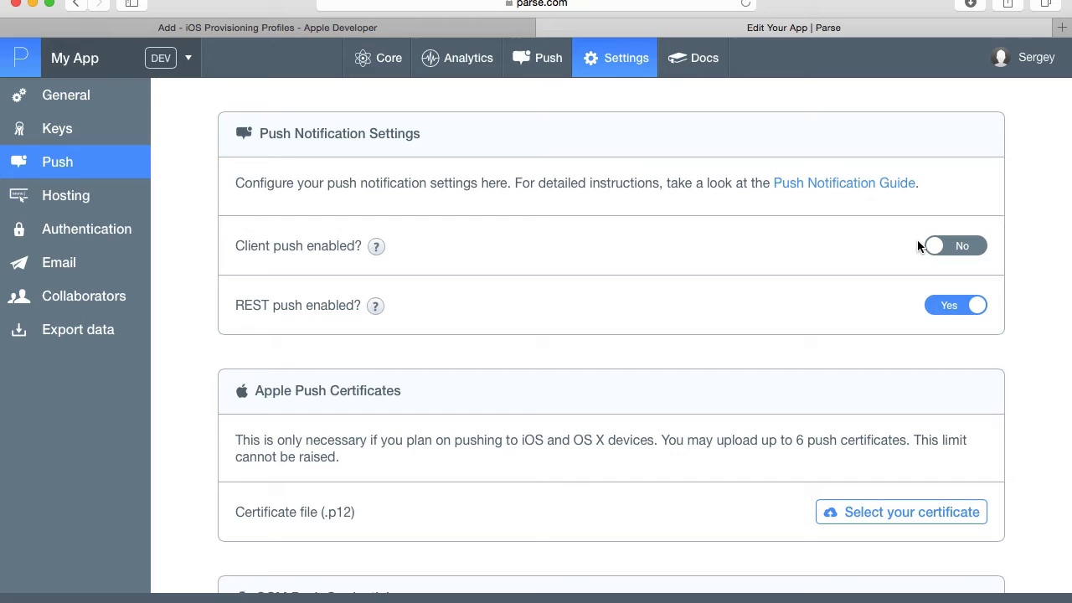
{"action": "mouse_move", "coordinate": [841, 268]}
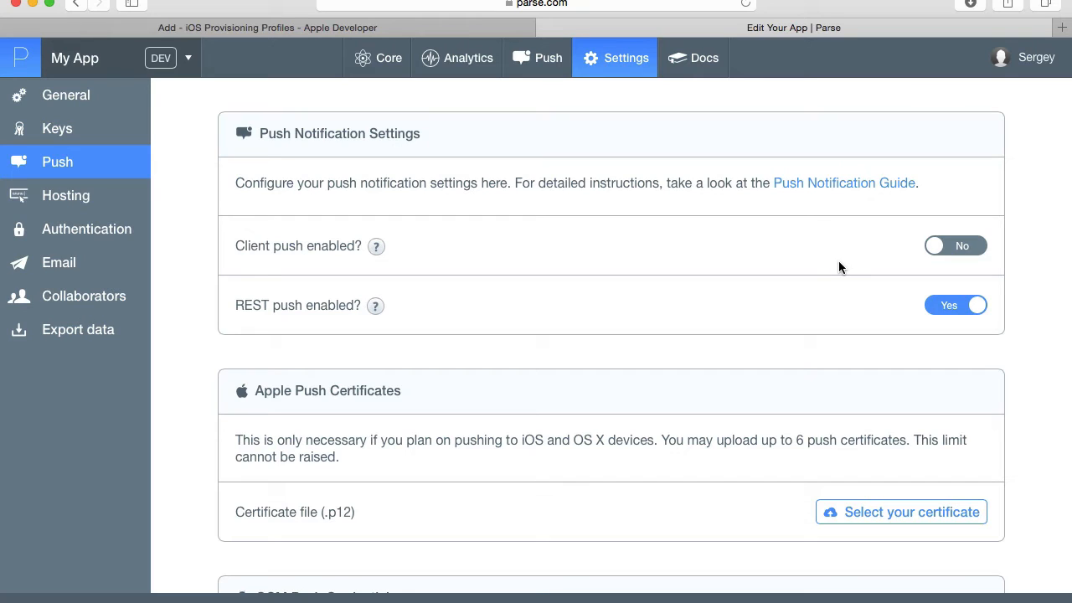
{"action": "mouse_move", "coordinate": [762, 244]}
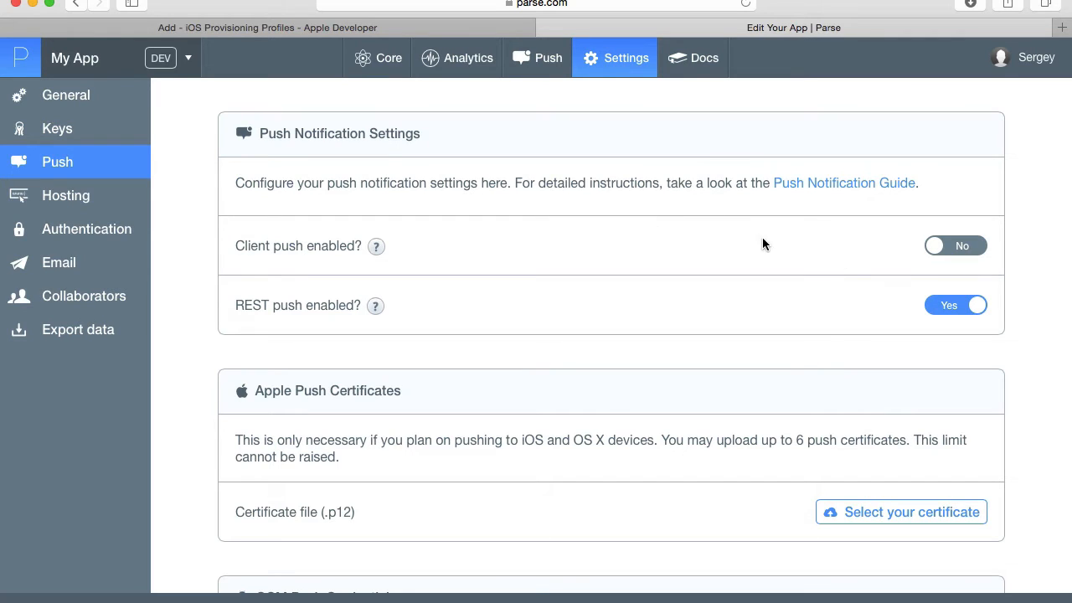
{"action": "mouse_move", "coordinate": [969, 322]}
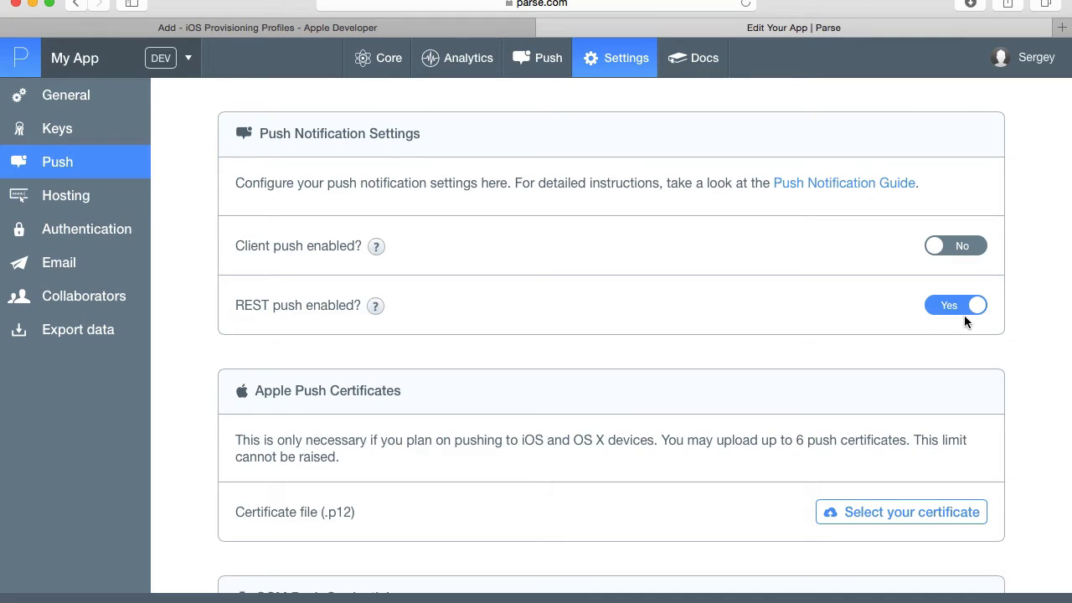
{"action": "mouse_move", "coordinate": [952, 268]}
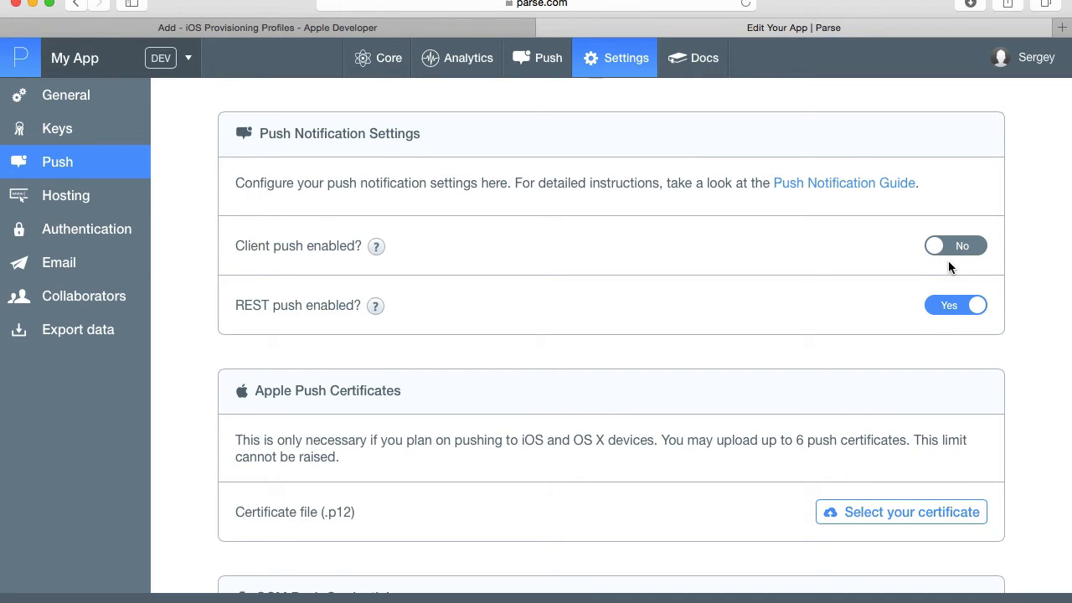
{"action": "mouse_move", "coordinate": [879, 248]}
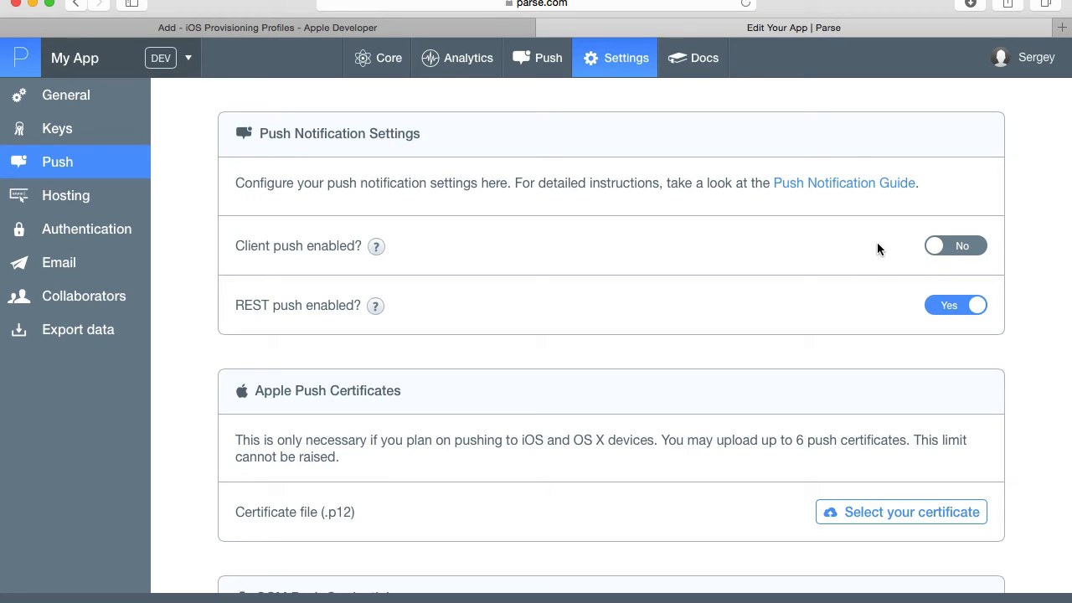
{"action": "mouse_move", "coordinate": [928, 255]}
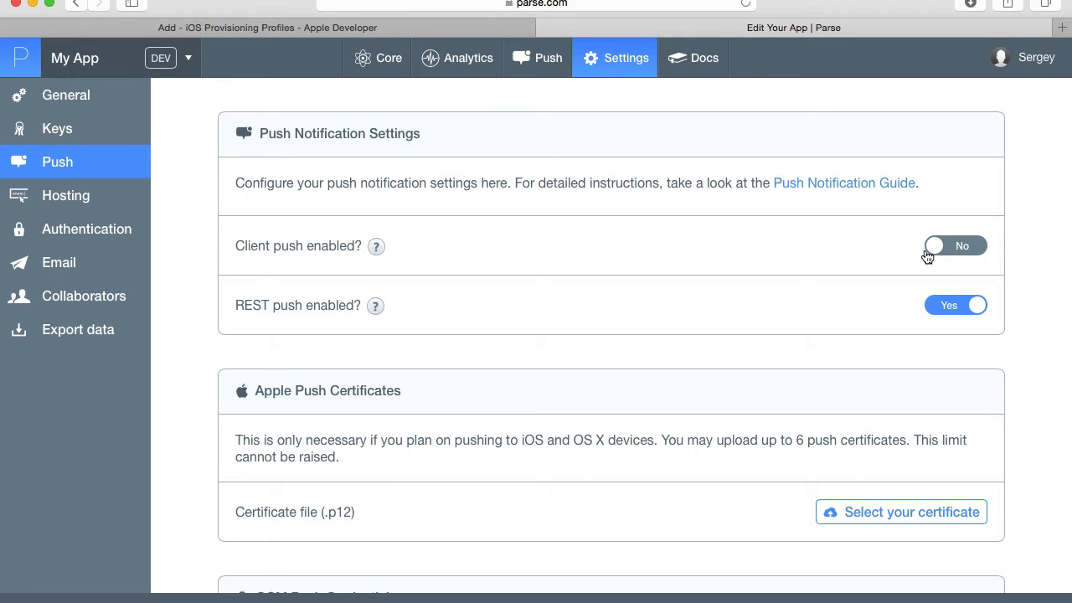
{"action": "mouse_move", "coordinate": [988, 262]}
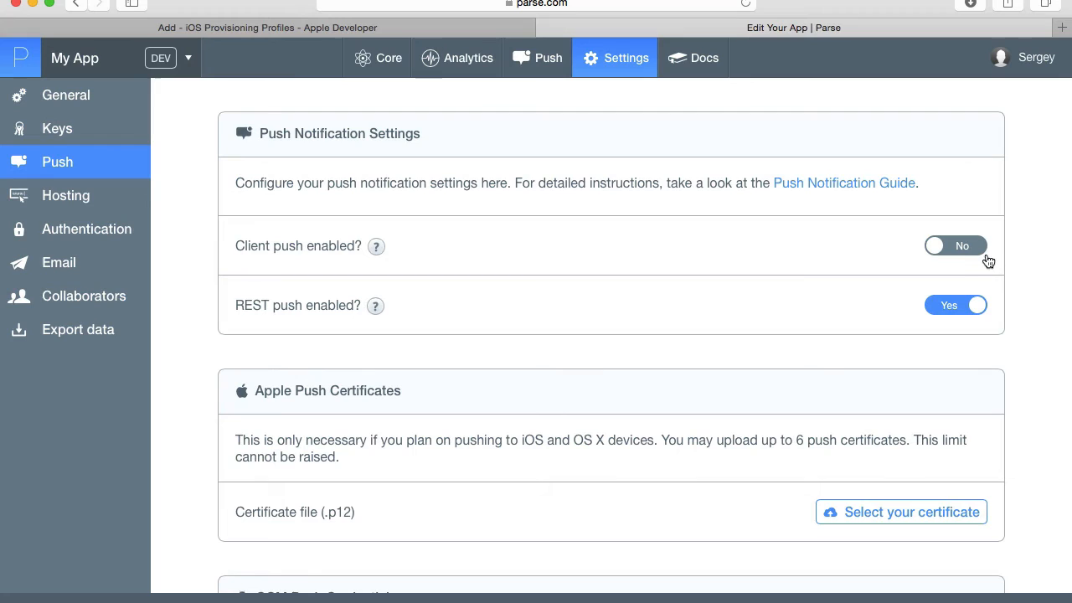
{"action": "mouse_move", "coordinate": [989, 258]}
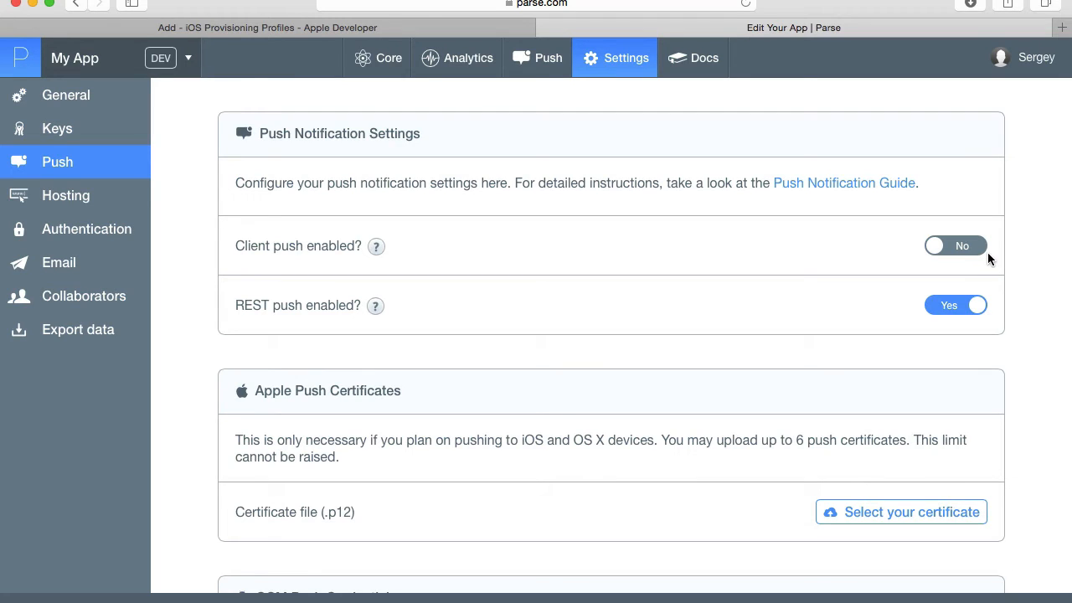
{"action": "mouse_move", "coordinate": [975, 248]}
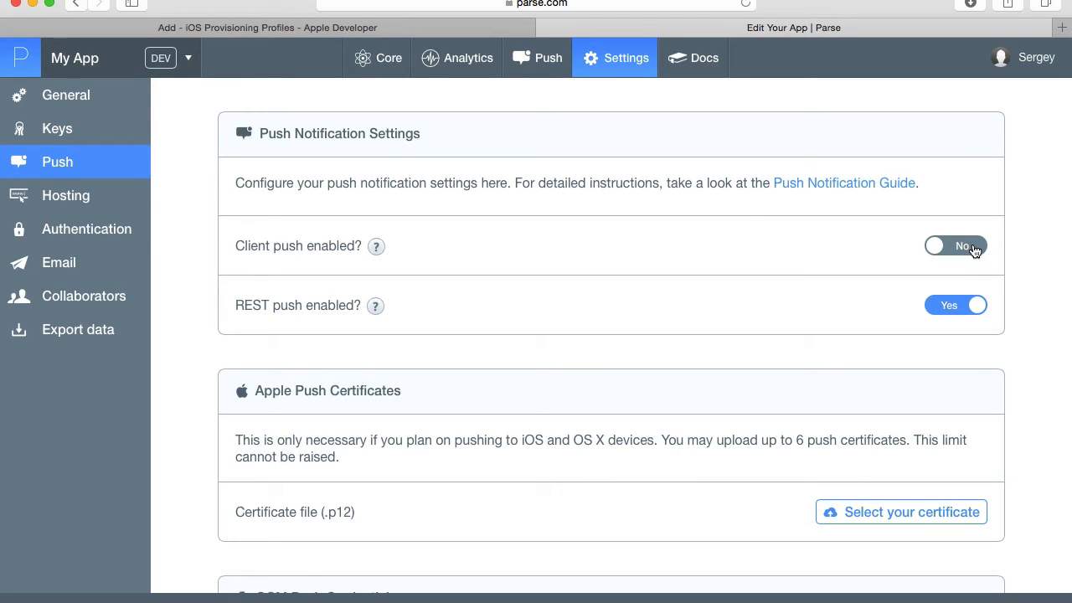
Switch 'Client push enabled?' to Yes so client push is on alongside REST push
{"action": "left_click", "coordinate": [954, 245]}
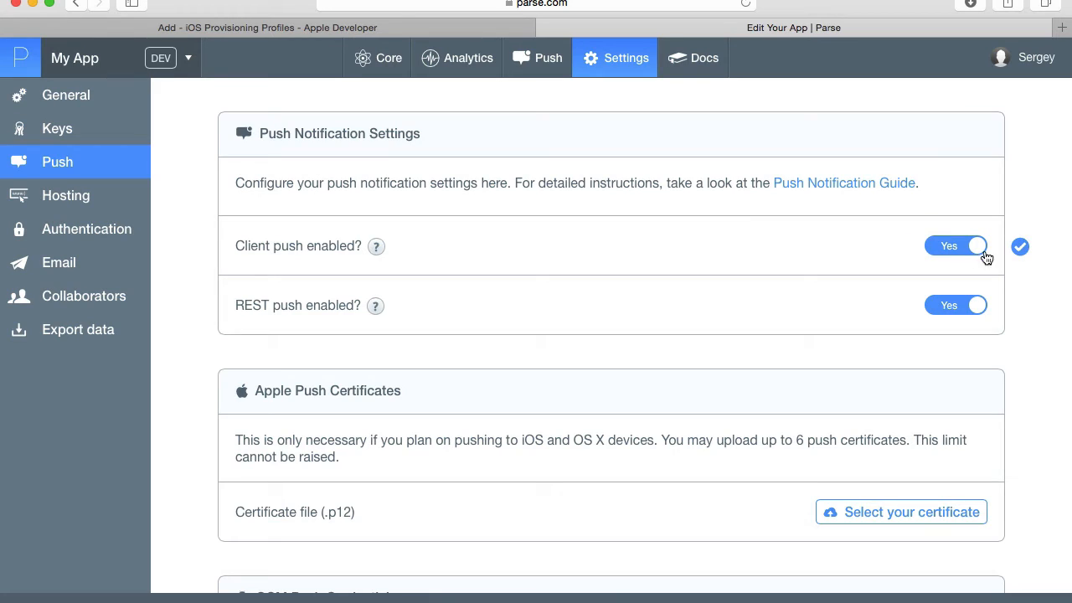
{"action": "mouse_move", "coordinate": [997, 274]}
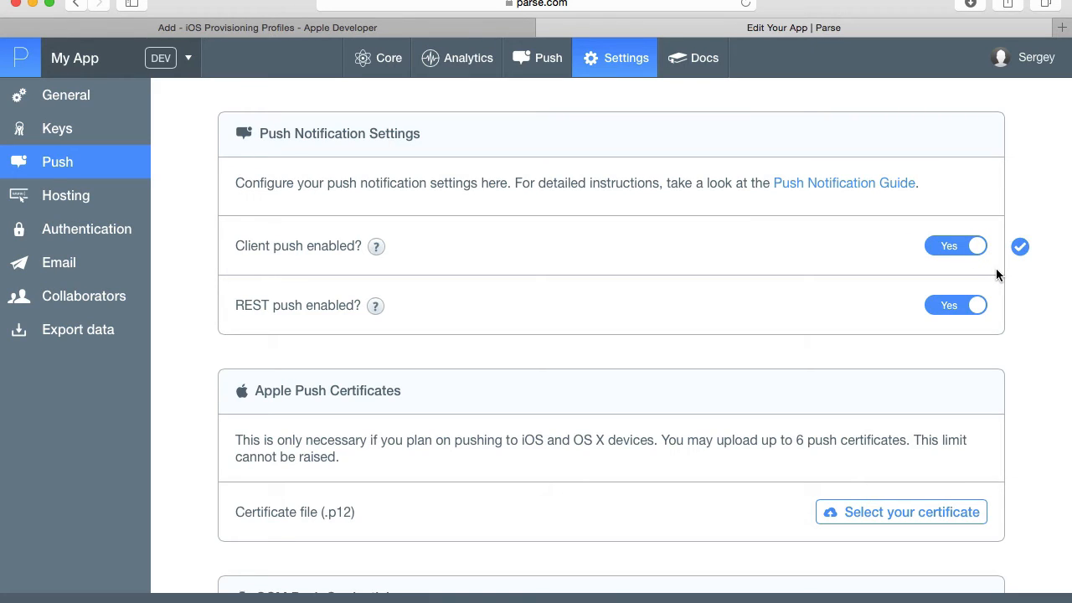
{"action": "mouse_move", "coordinate": [912, 218]}
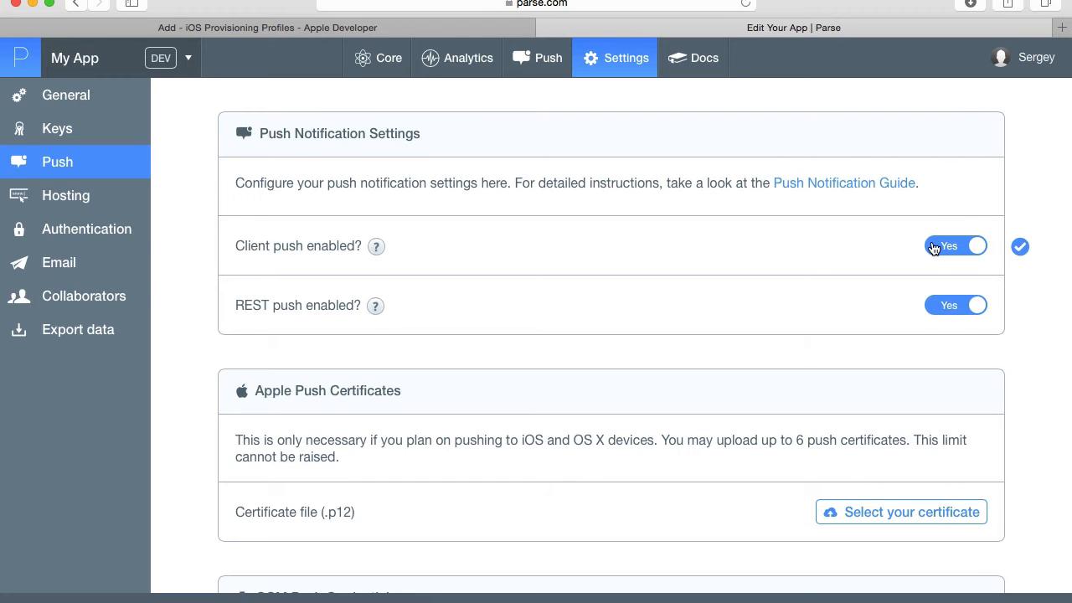
{"action": "scroll", "scroll_direction": "down", "scroll_amount": 3}
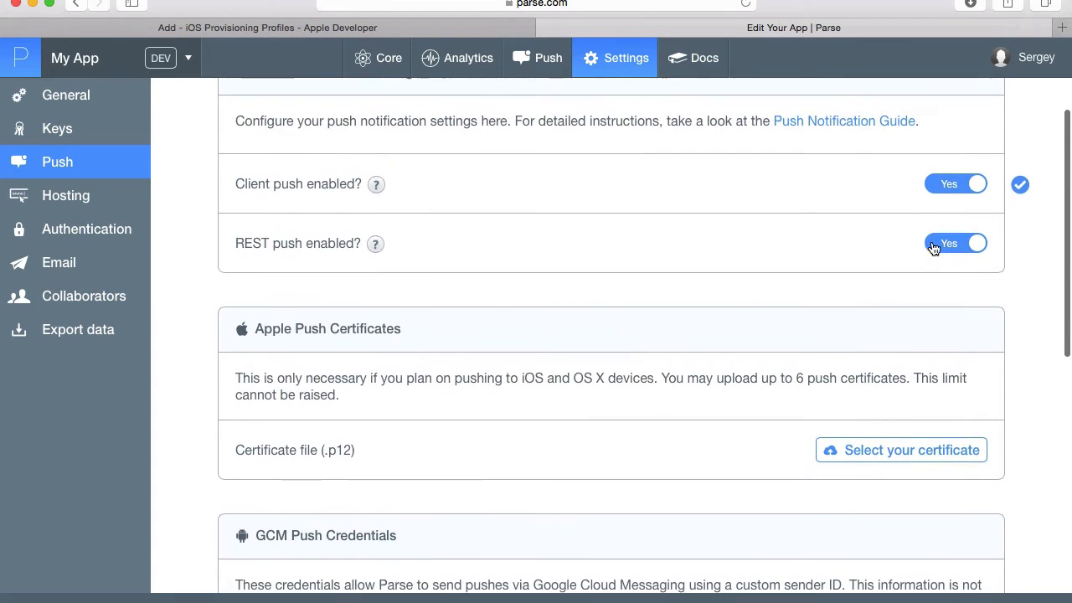
{"action": "scroll", "scroll_direction": "up", "scroll_amount": 3}
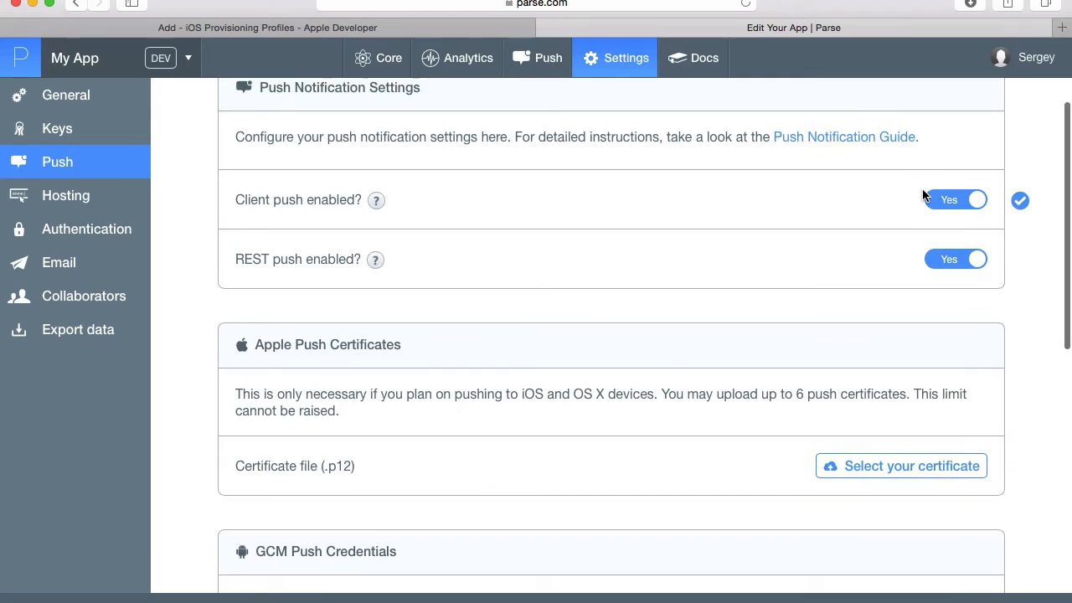
{"action": "scroll", "scroll_direction": "up", "scroll_amount": 3}
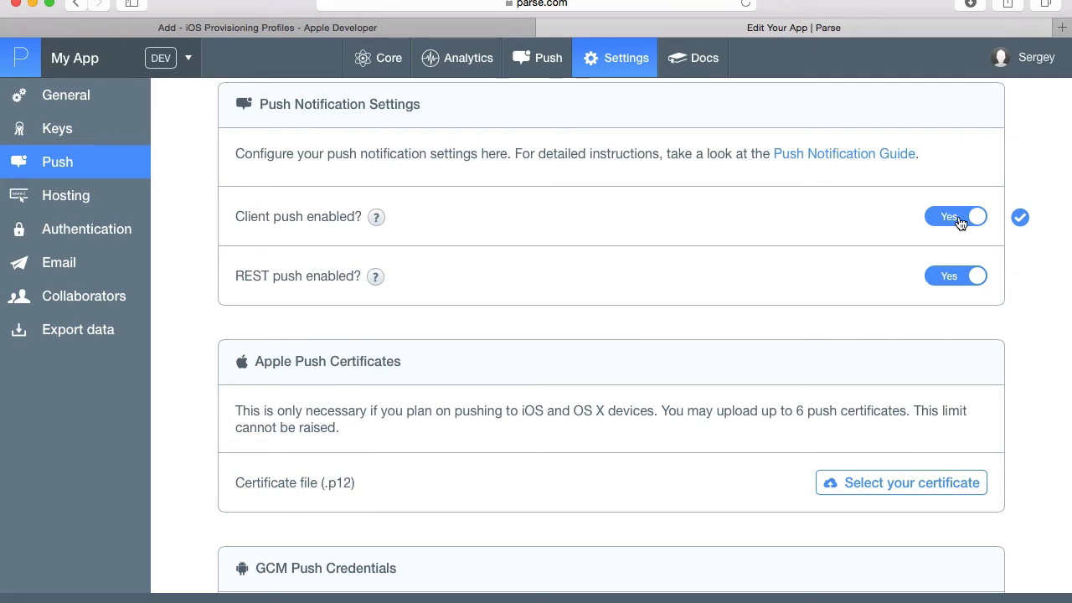
{"action": "mouse_move", "coordinate": [432, 235]}
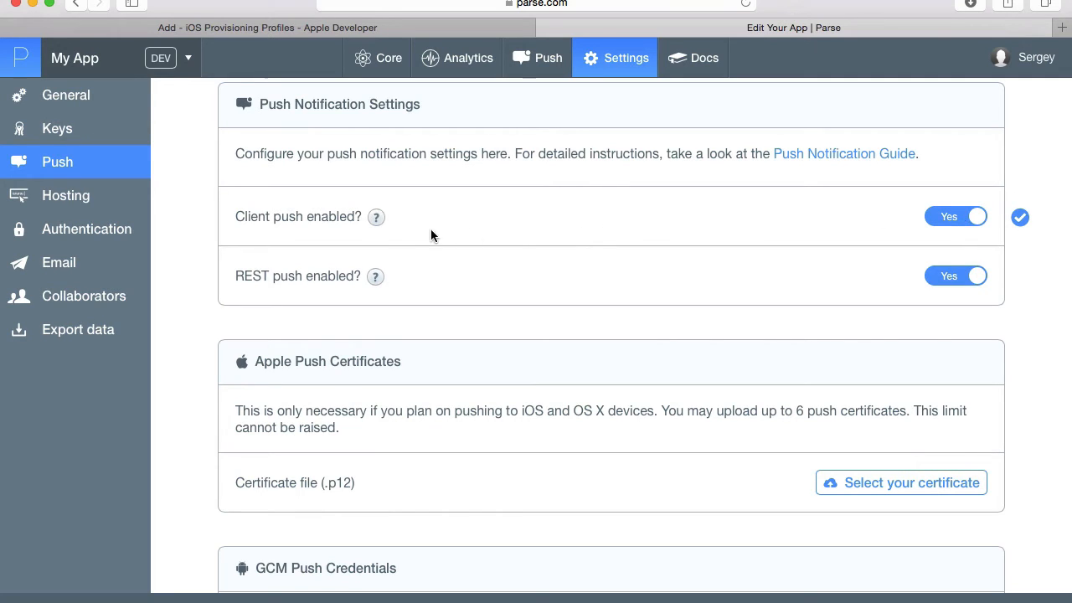
{"action": "mouse_move", "coordinate": [955, 216]}
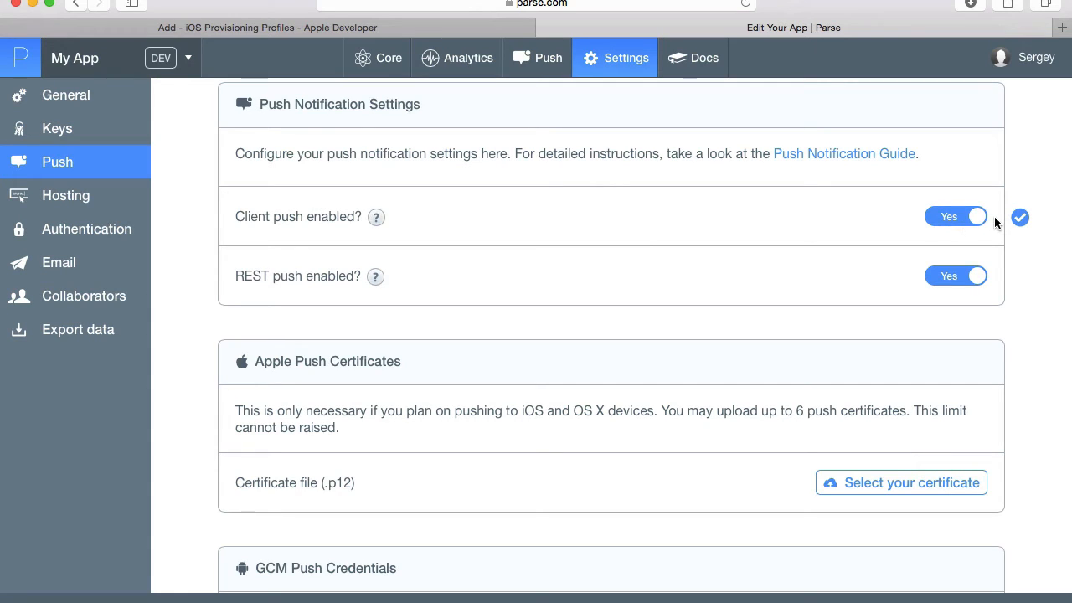
{"action": "mouse_move", "coordinate": [563, 226]}
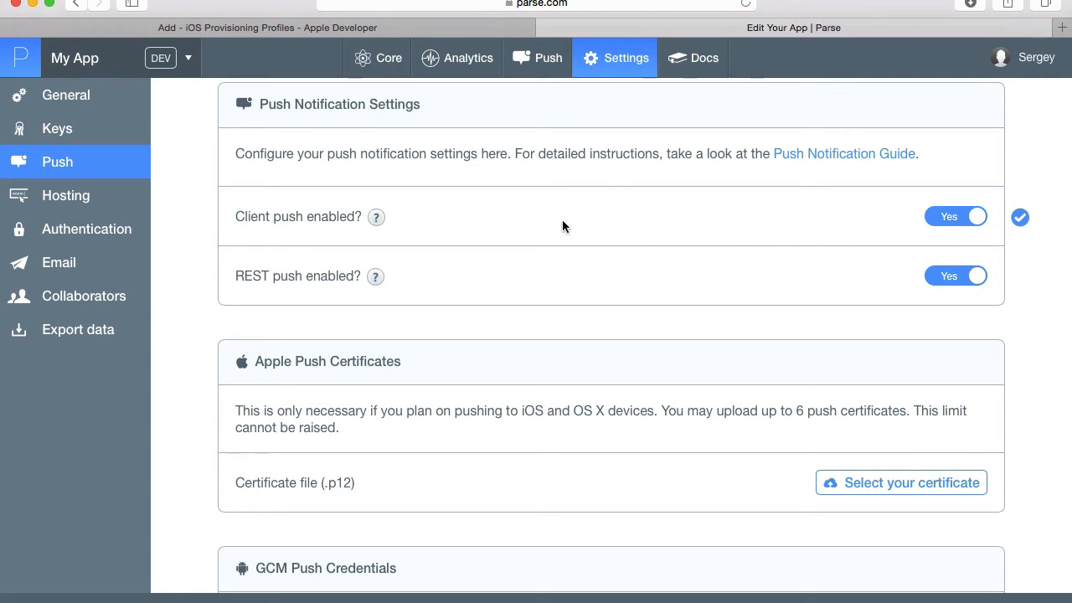
{"action": "mouse_move", "coordinate": [1008, 201]}
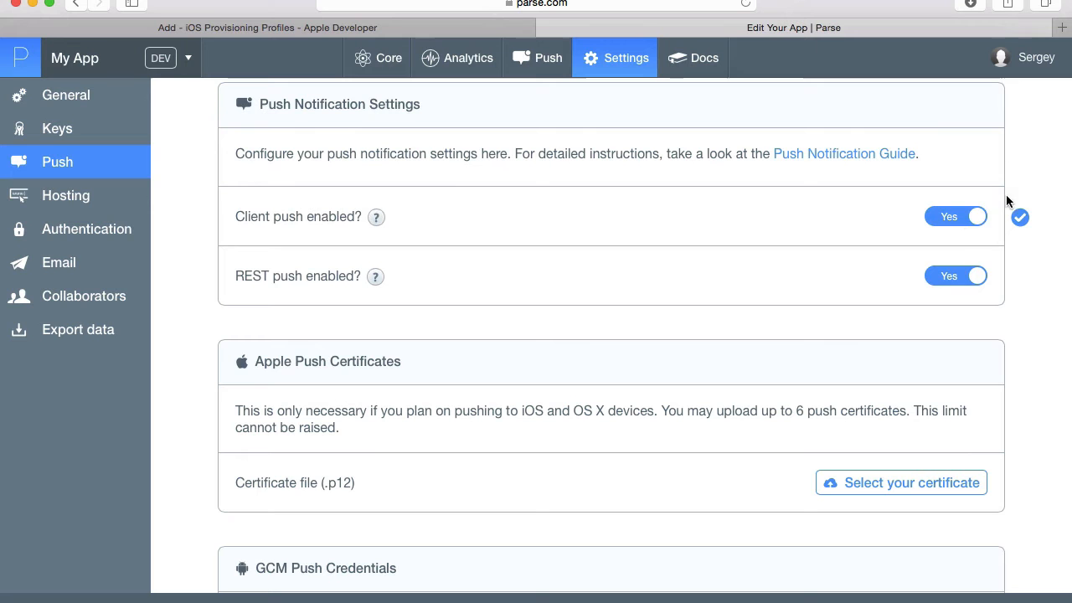
{"action": "mouse_move", "coordinate": [770, 238]}
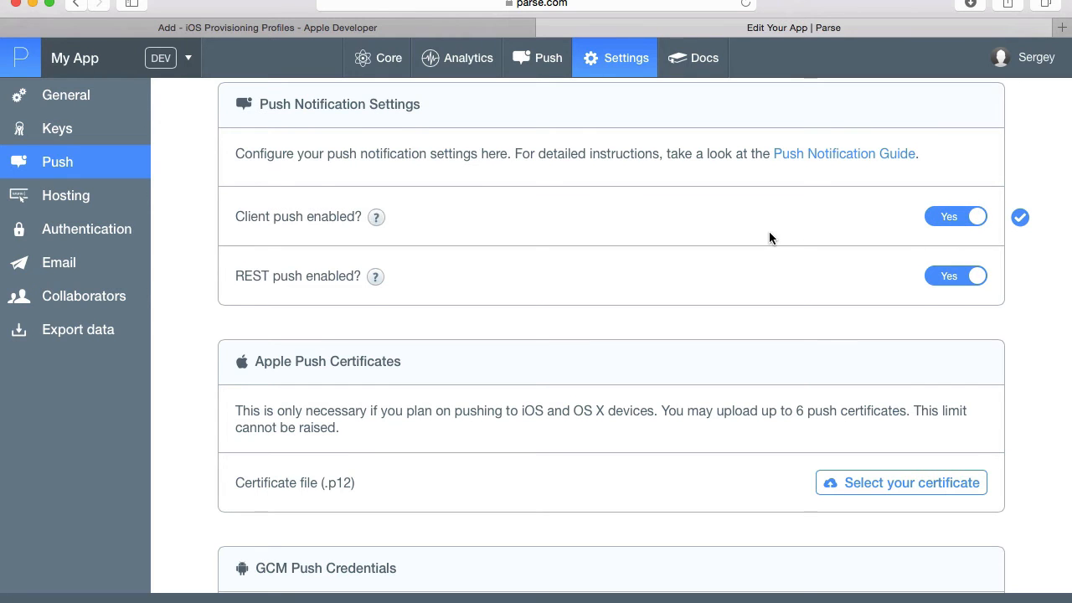
Choose MyPhotoAppCertificate.p12 from the Desktop as the Apple push certificate to upload
{"action": "scroll", "scroll_direction": "down", "scroll_amount": 3}
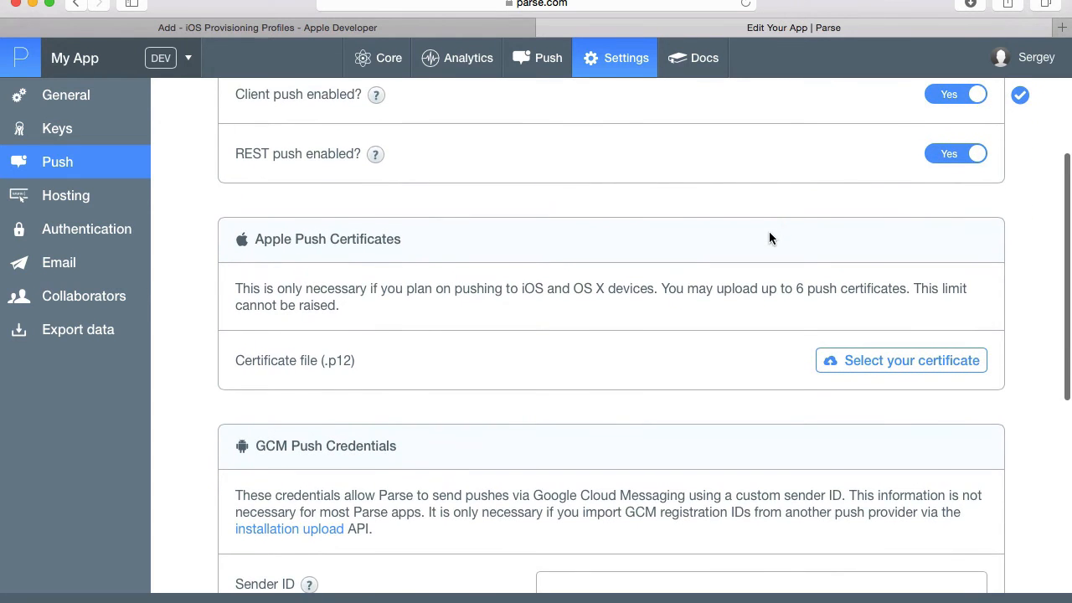
{"action": "mouse_move", "coordinate": [365, 245]}
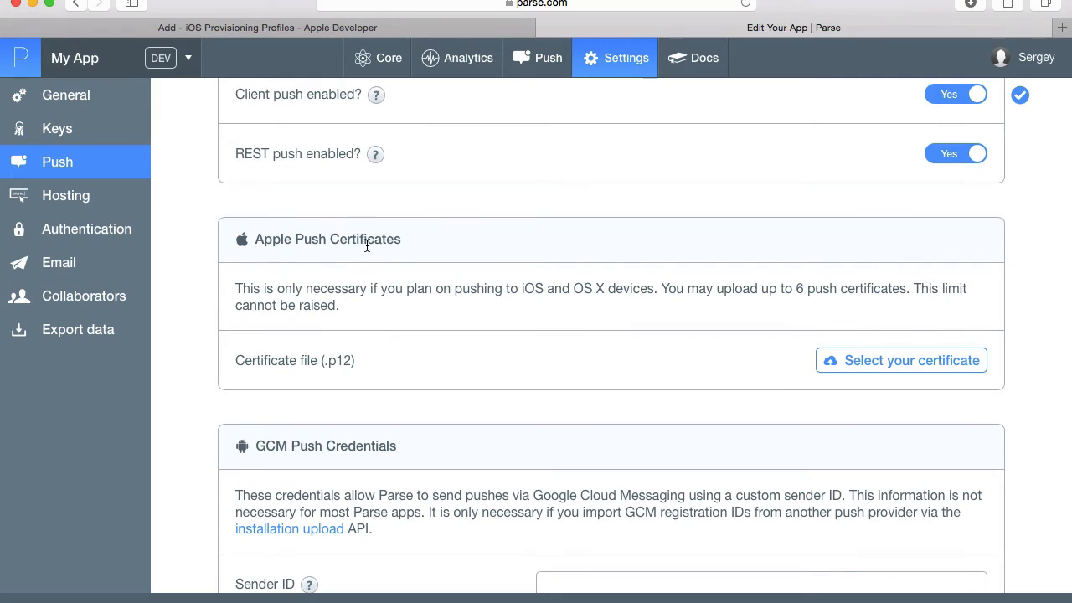
{"action": "scroll", "scroll_direction": "down", "scroll_amount": 3}
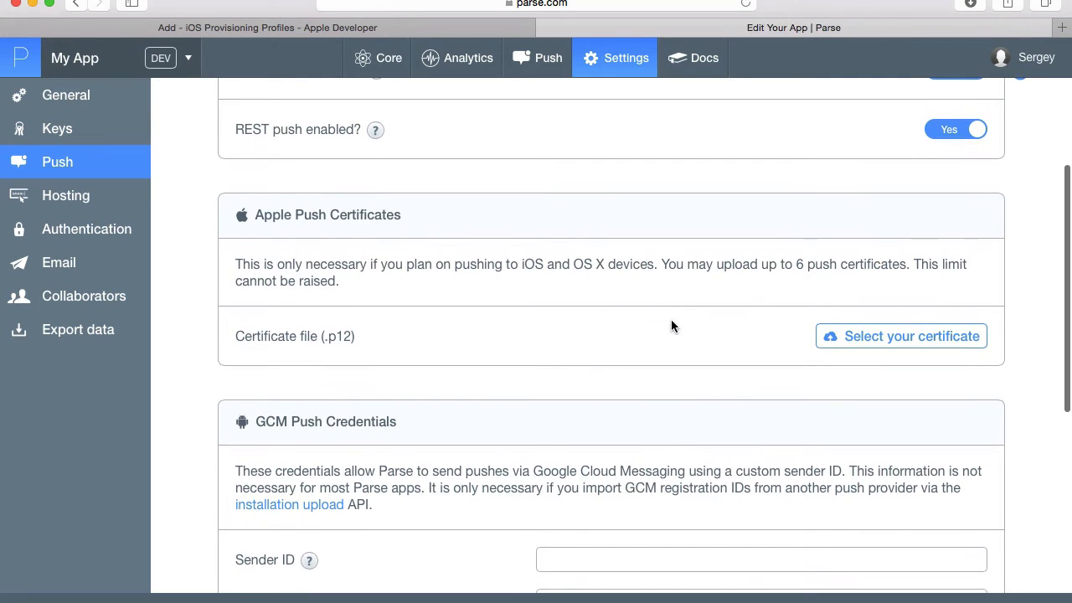
{"action": "mouse_move", "coordinate": [338, 339]}
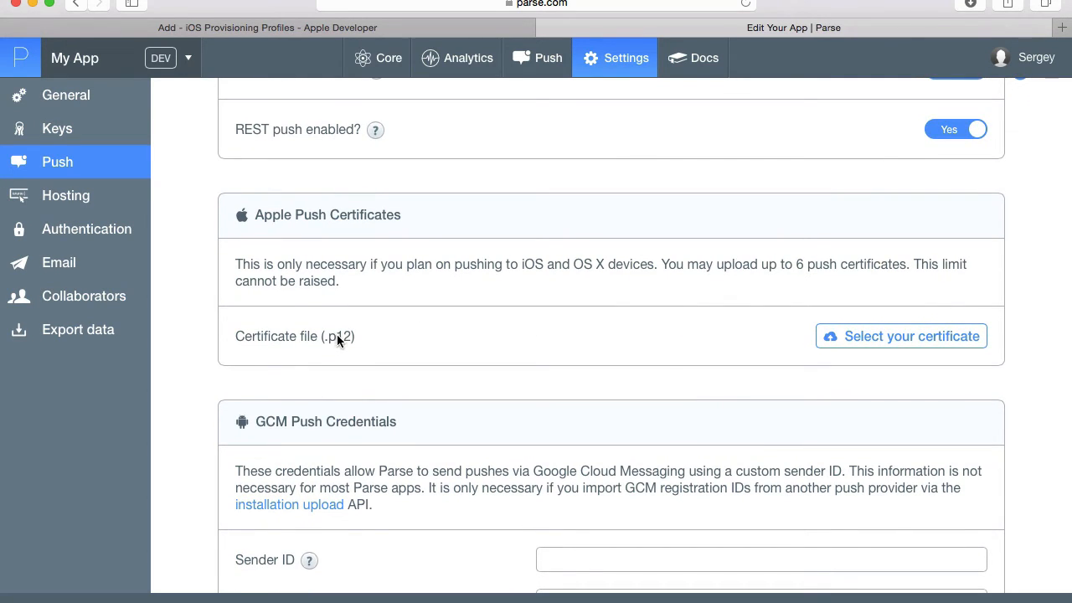
{"action": "mouse_move", "coordinate": [811, 335]}
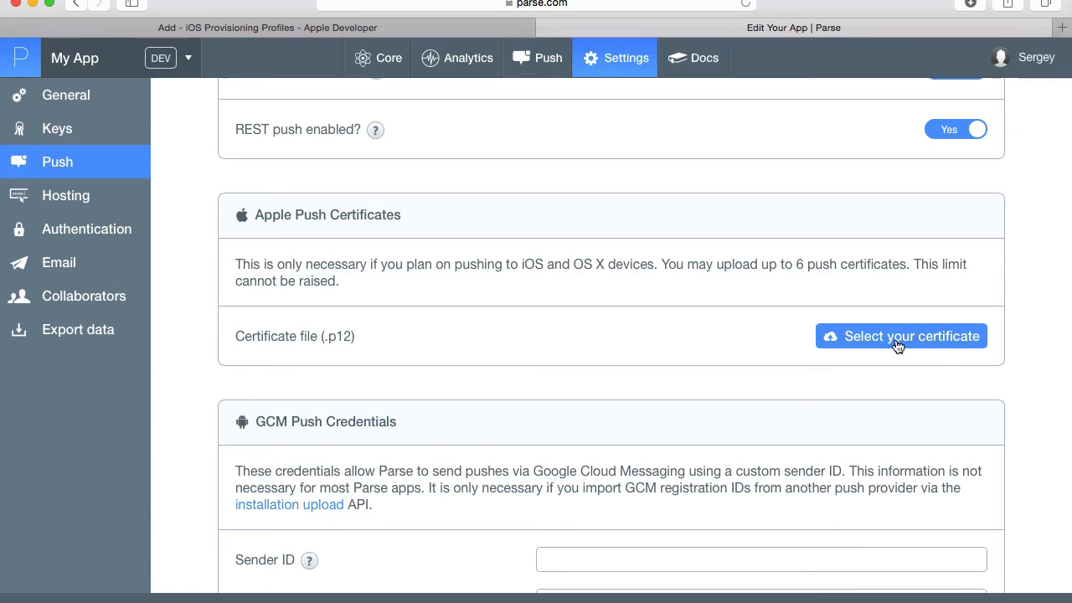
{"action": "left_click", "coordinate": [901, 335]}
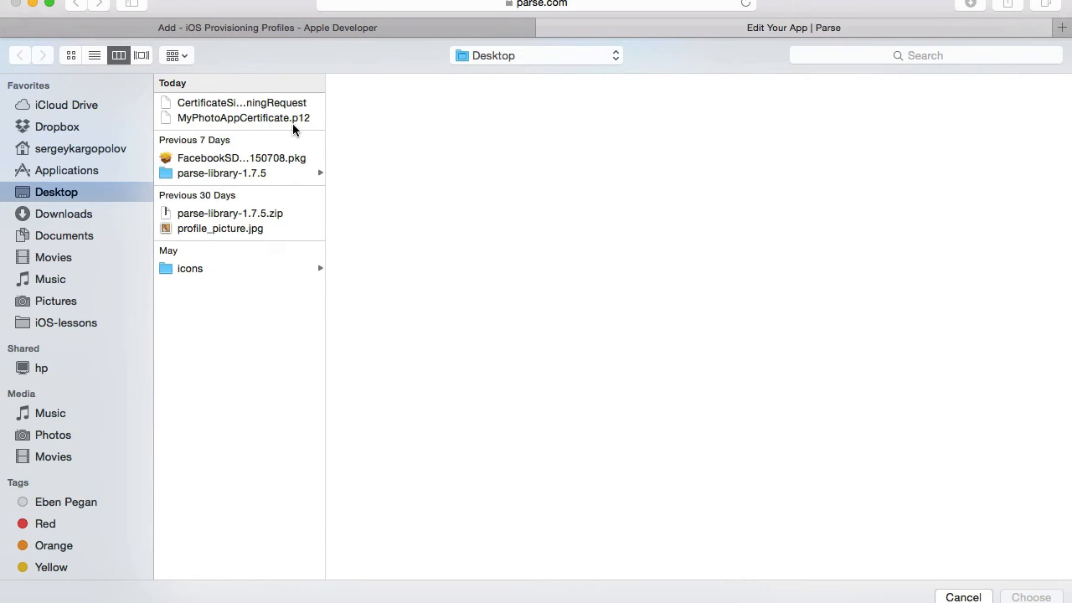
{"action": "left_click", "coordinate": [243, 117]}
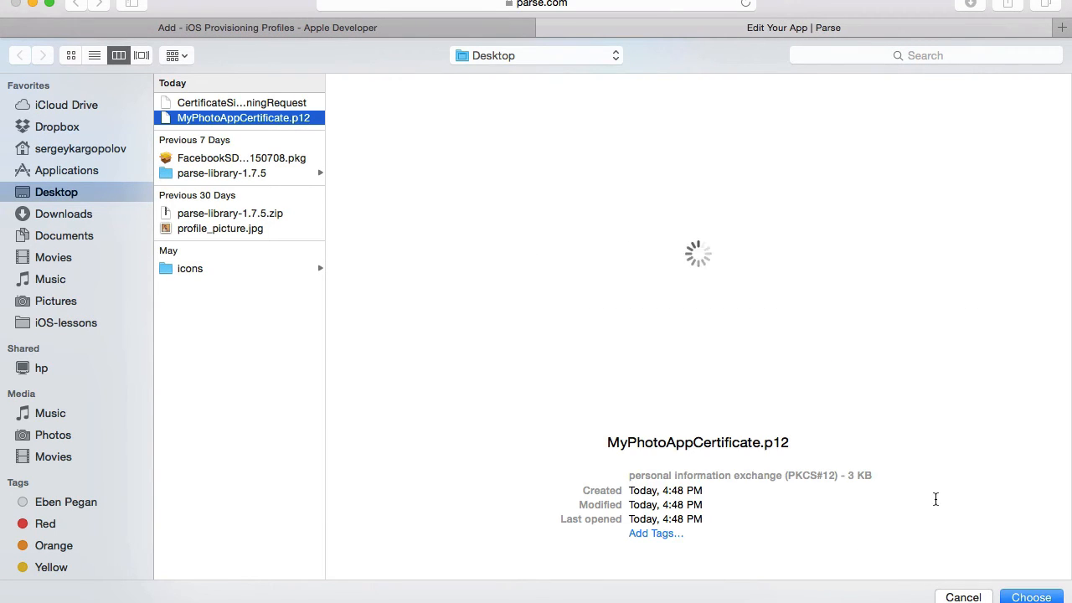
{"action": "left_click", "coordinate": [1032, 597]}
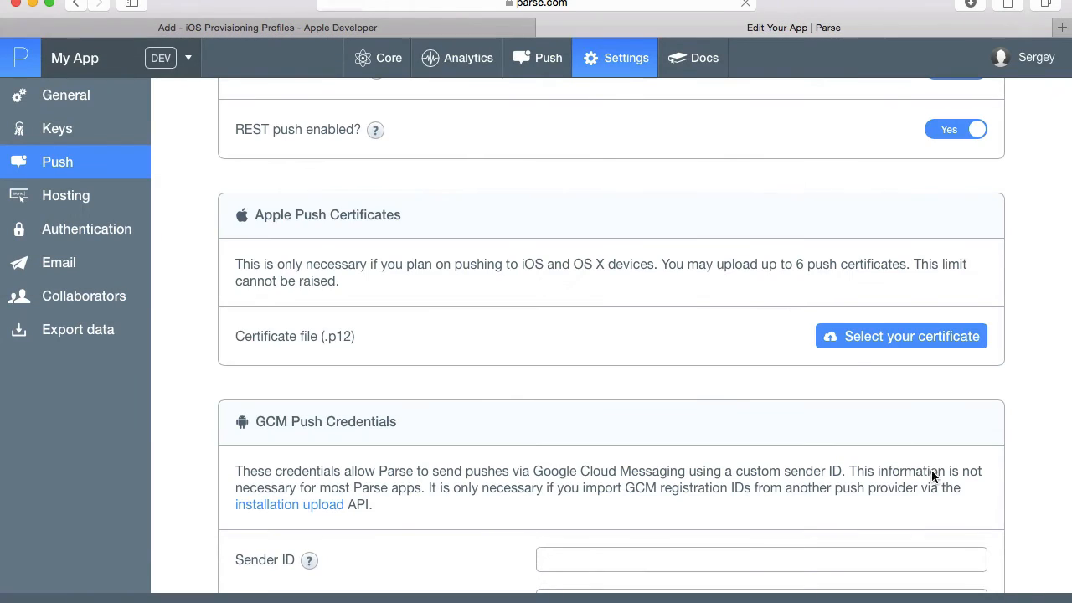
{"action": "mouse_move", "coordinate": [855, 384]}
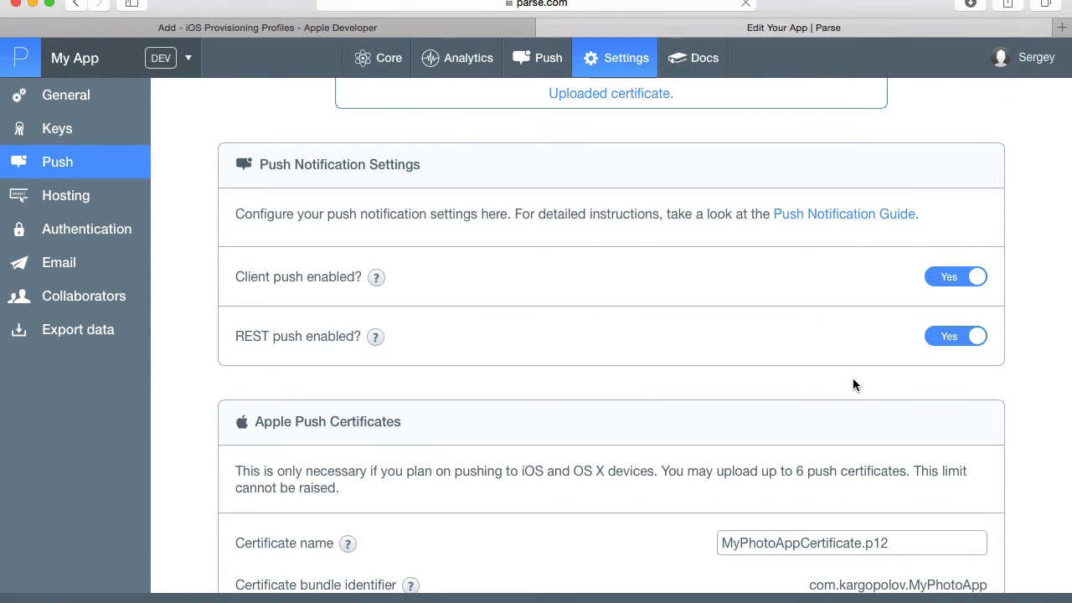
Scroll to the certificate listing showing iOS Development, com.kargopolov.MyPhotoApp, expiring July 30, 2016
{"action": "scroll", "scroll_direction": "down", "scroll_amount": 3}
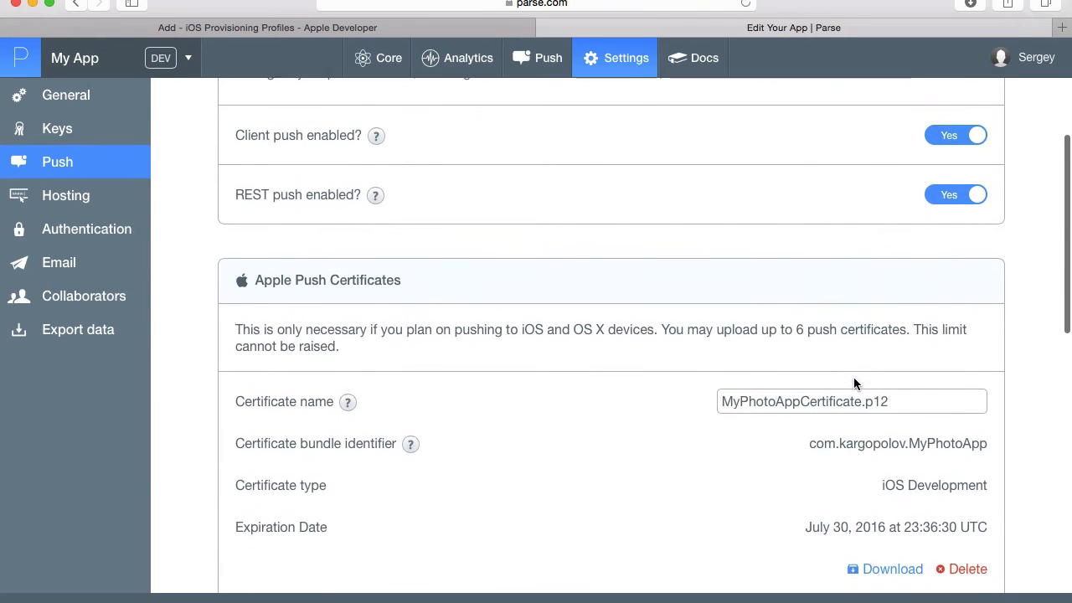
{"action": "scroll", "scroll_direction": "down", "scroll_amount": 3}
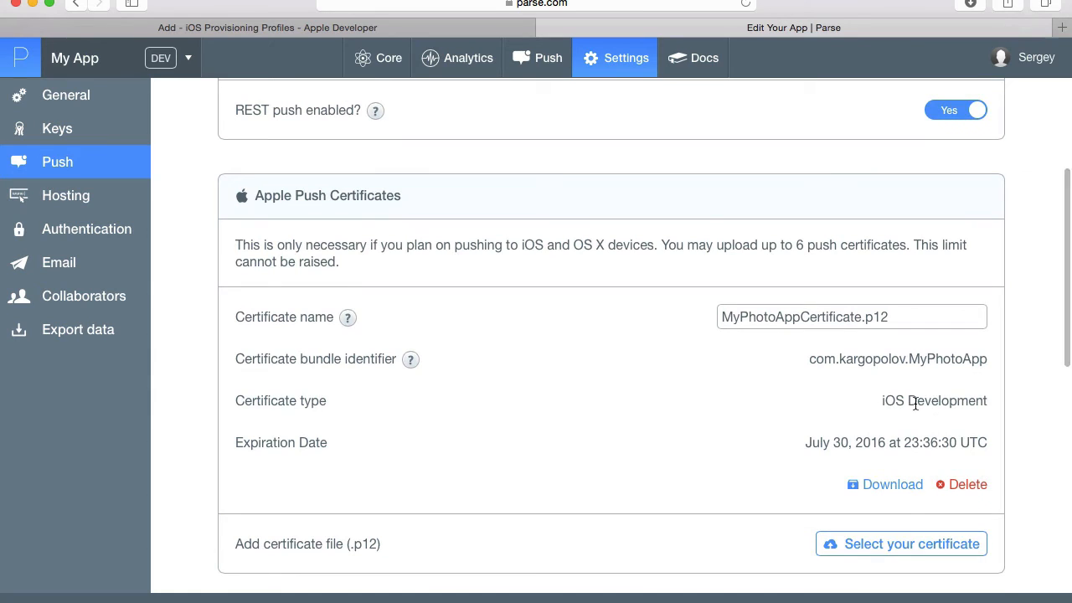
{"action": "mouse_move", "coordinate": [884, 400]}
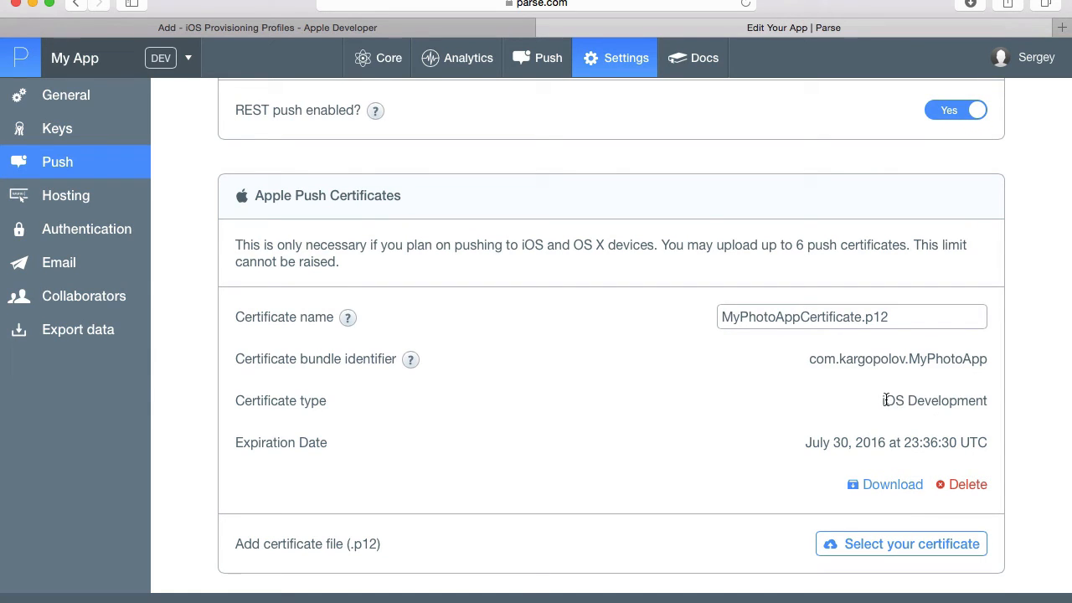
{"action": "scroll", "scroll_direction": "down", "scroll_amount": 3}
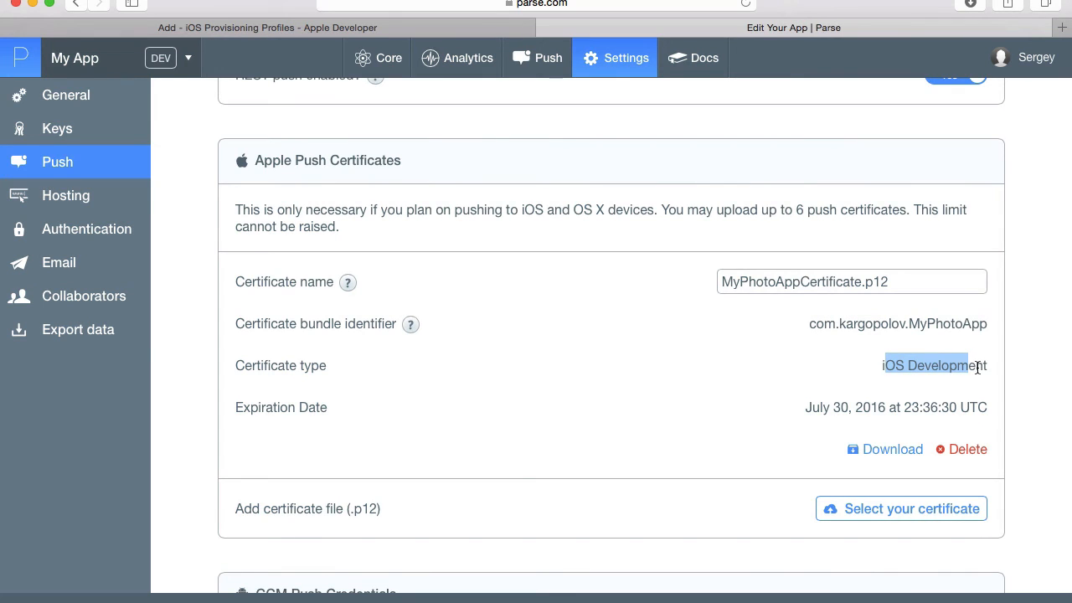
{"action": "scroll", "scroll_direction": "down", "scroll_amount": 3}
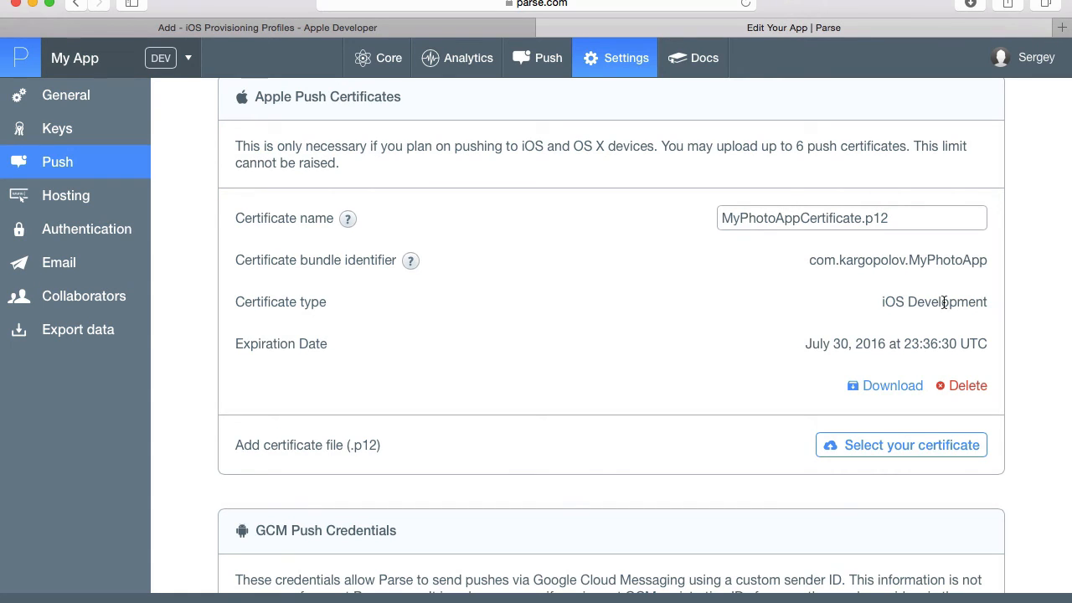
{"action": "scroll", "scroll_direction": "down", "scroll_amount": 3}
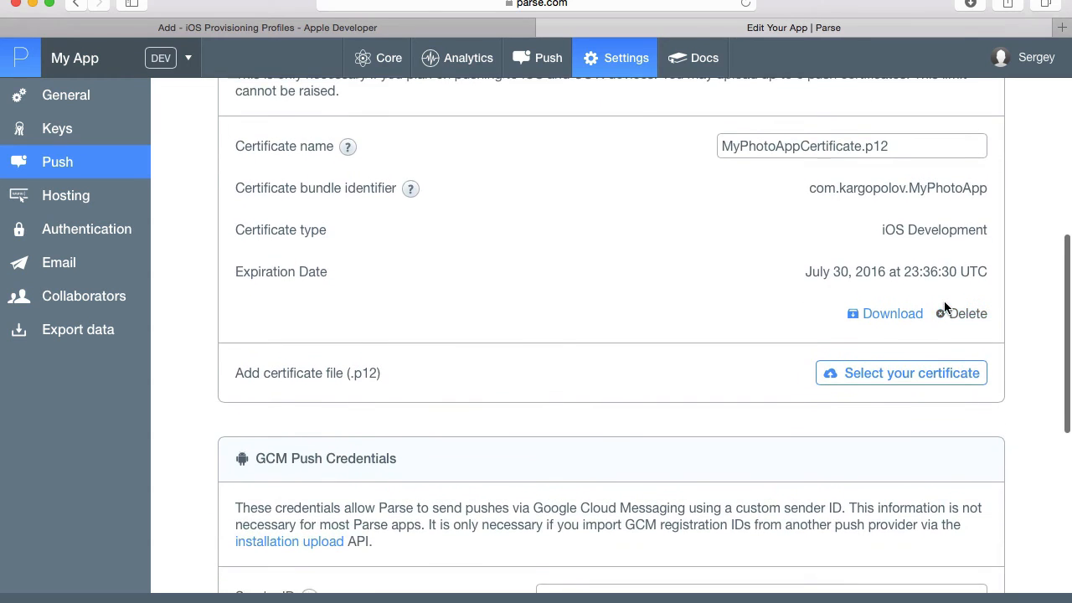
{"action": "scroll", "scroll_direction": "up", "scroll_amount": 3}
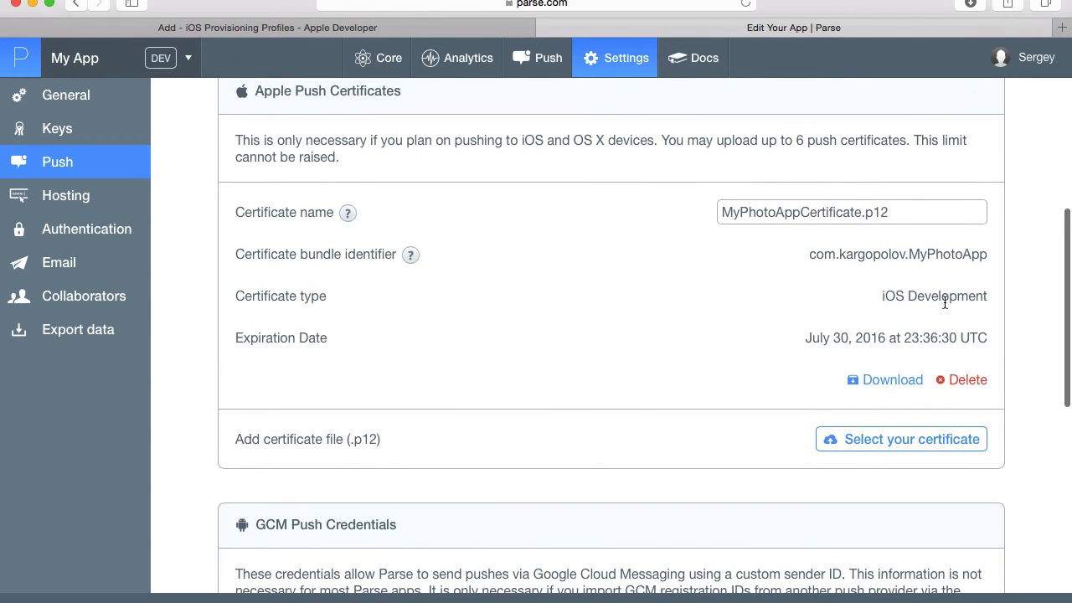
{"action": "scroll", "scroll_direction": "down", "scroll_amount": 3}
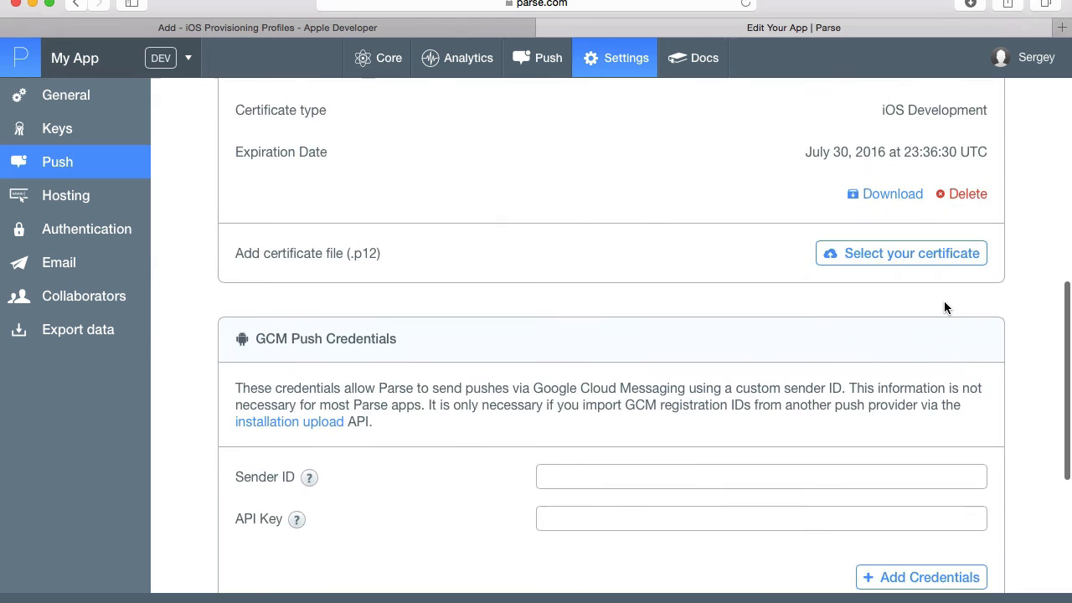
{"action": "scroll", "scroll_direction": "down", "scroll_amount": 3}
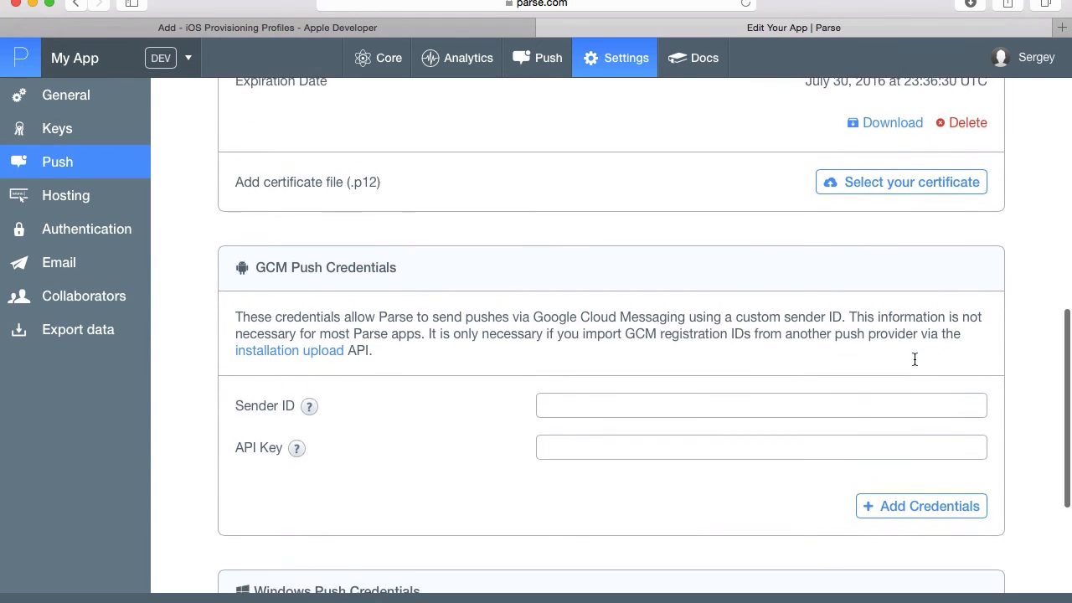
{"action": "scroll", "scroll_direction": "down", "scroll_amount": 3}
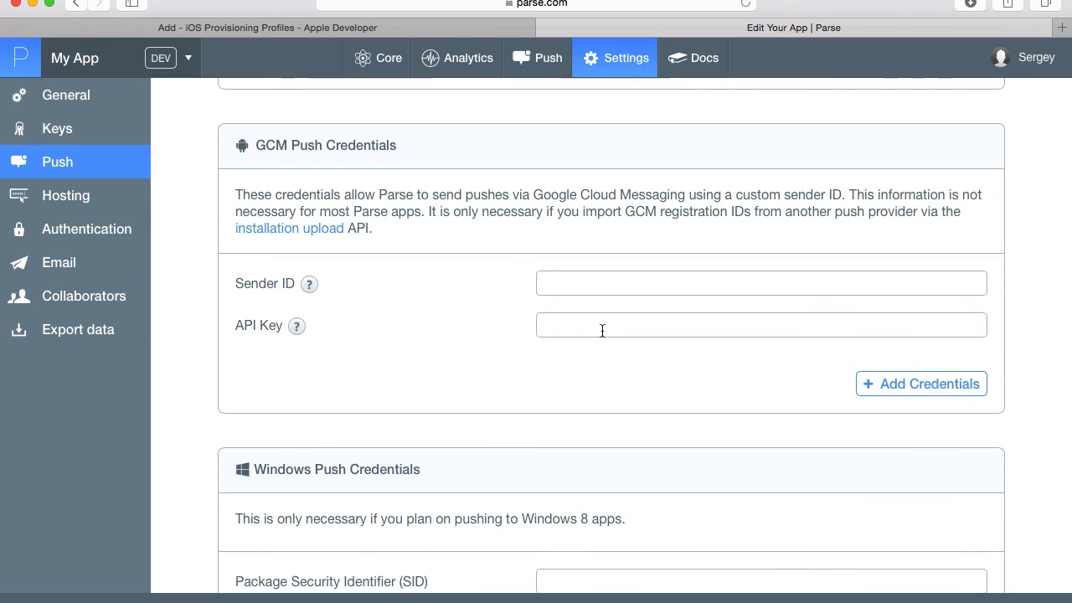
{"action": "scroll", "scroll_direction": "down", "scroll_amount": 3}
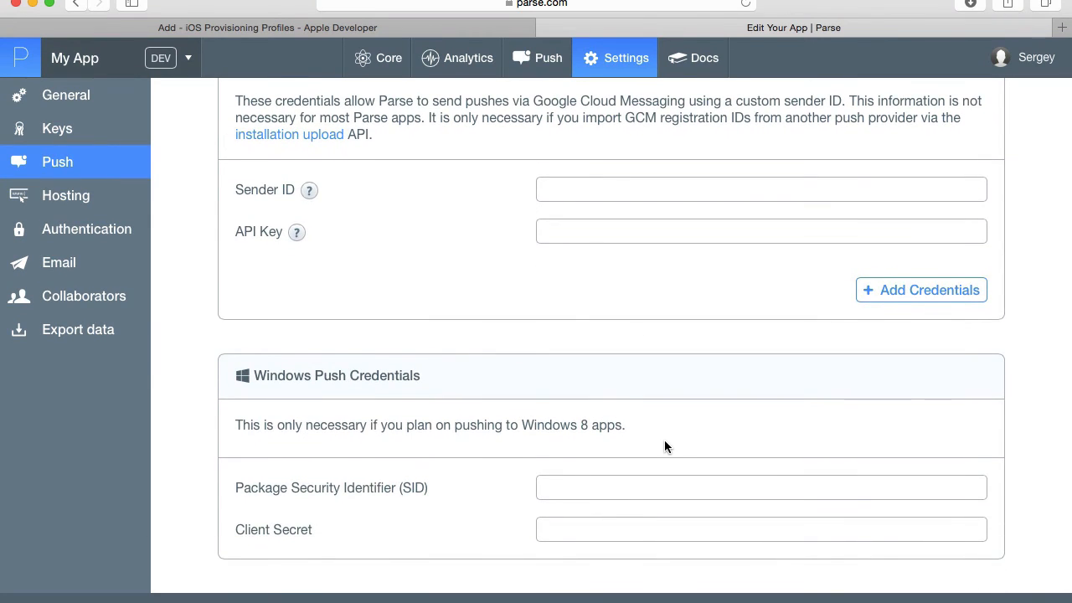
{"action": "scroll", "scroll_direction": "up", "scroll_amount": 3}
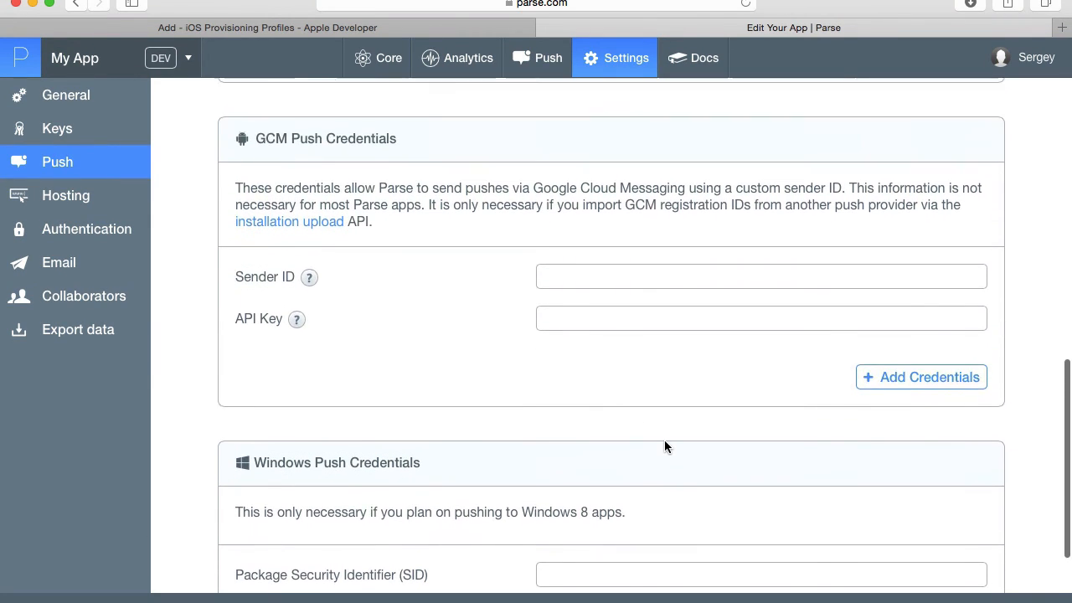
{"action": "scroll", "scroll_direction": "up", "scroll_amount": 3}
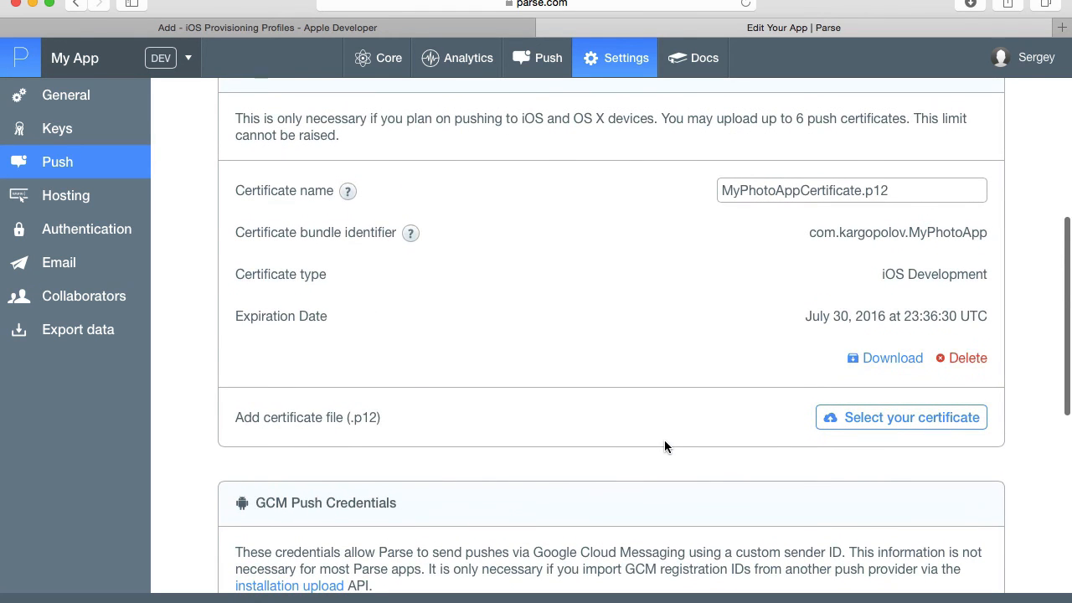
{"action": "scroll", "scroll_direction": "up", "scroll_amount": 3}
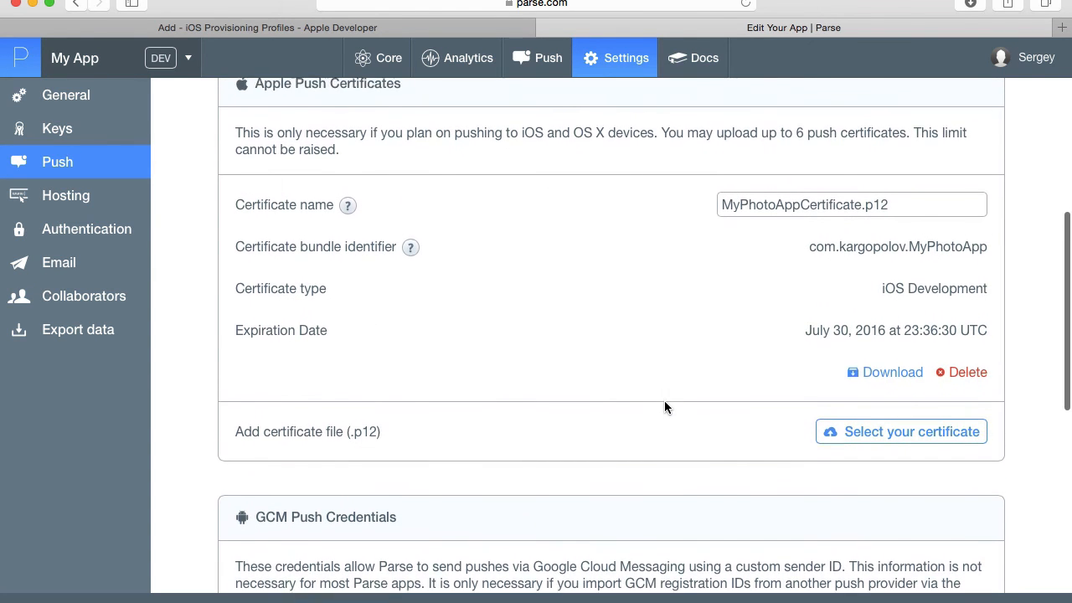
{"action": "scroll", "scroll_direction": "up", "scroll_amount": 3}
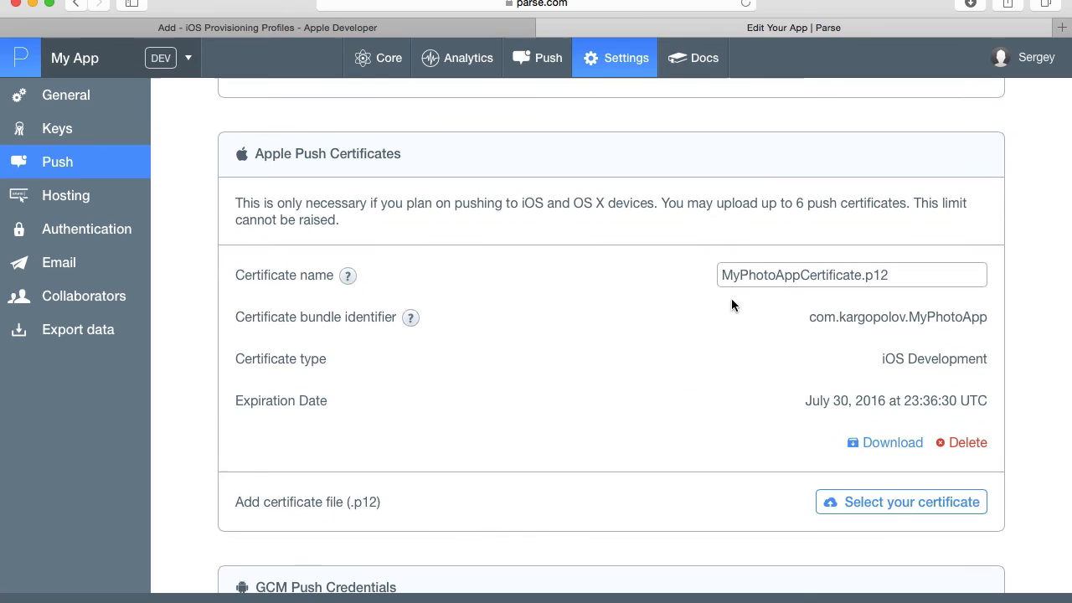
{"action": "mouse_move", "coordinate": [707, 338]}
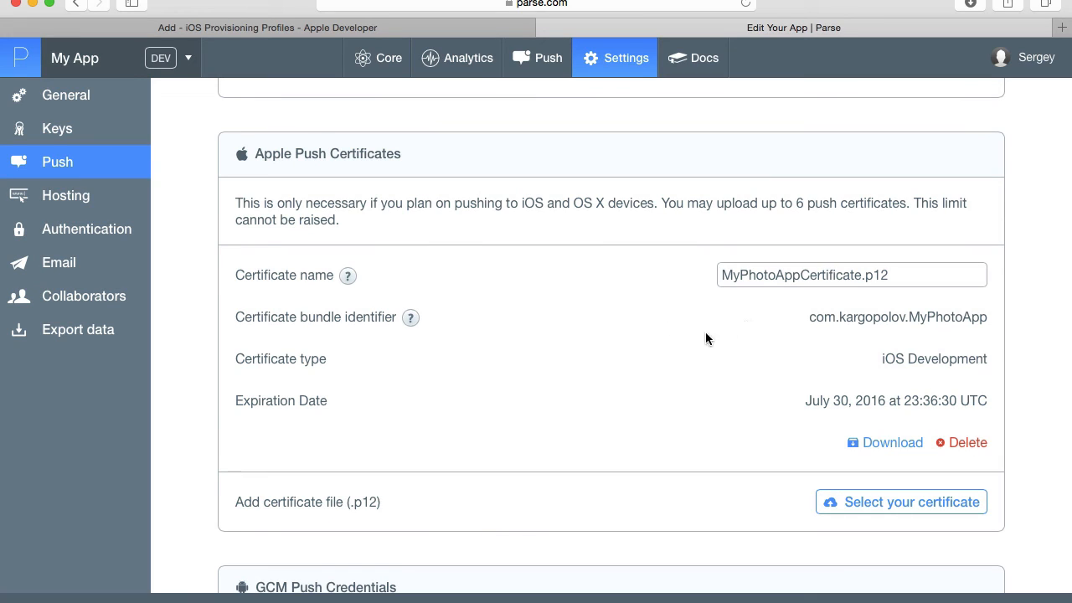
{"action": "mouse_move", "coordinate": [647, 309]}
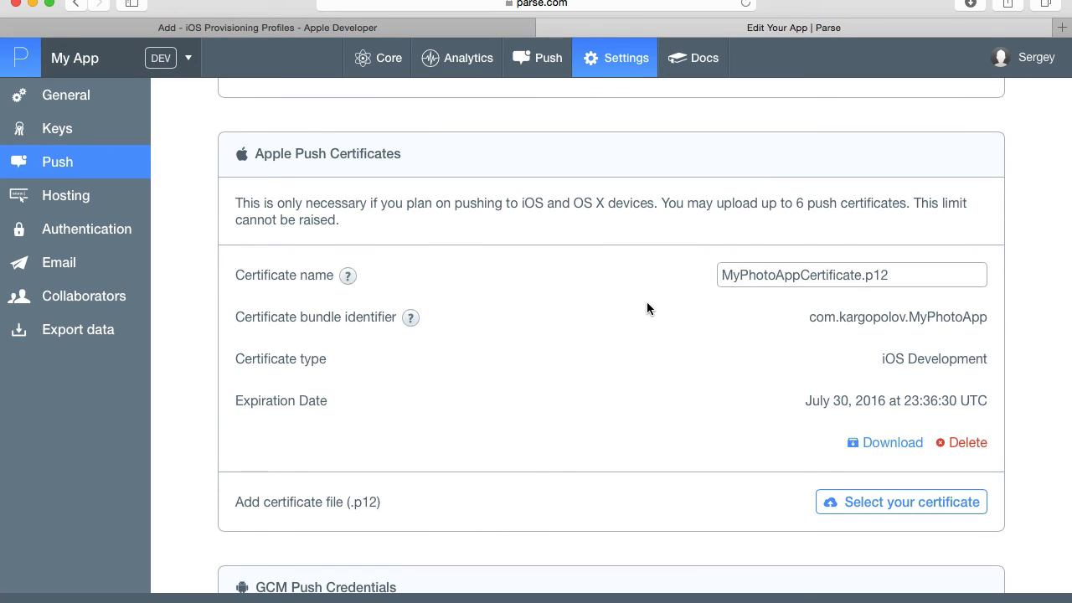